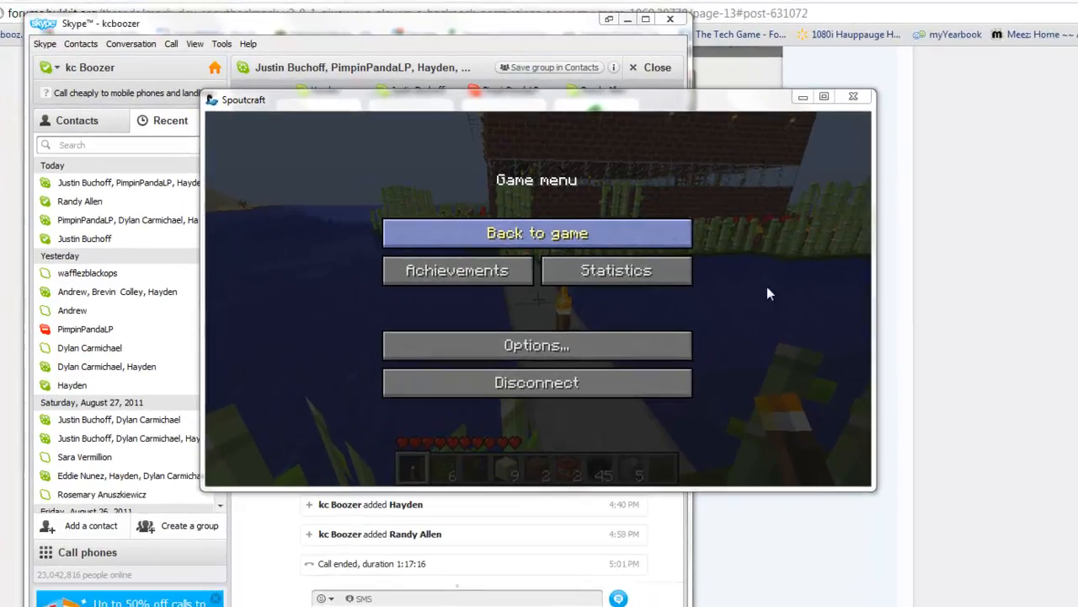
Resume the Spoutcraft game briefly, then disconnect from the multiplayer server via the Game menu
{"action": "left_click", "coordinate": [536, 232]}
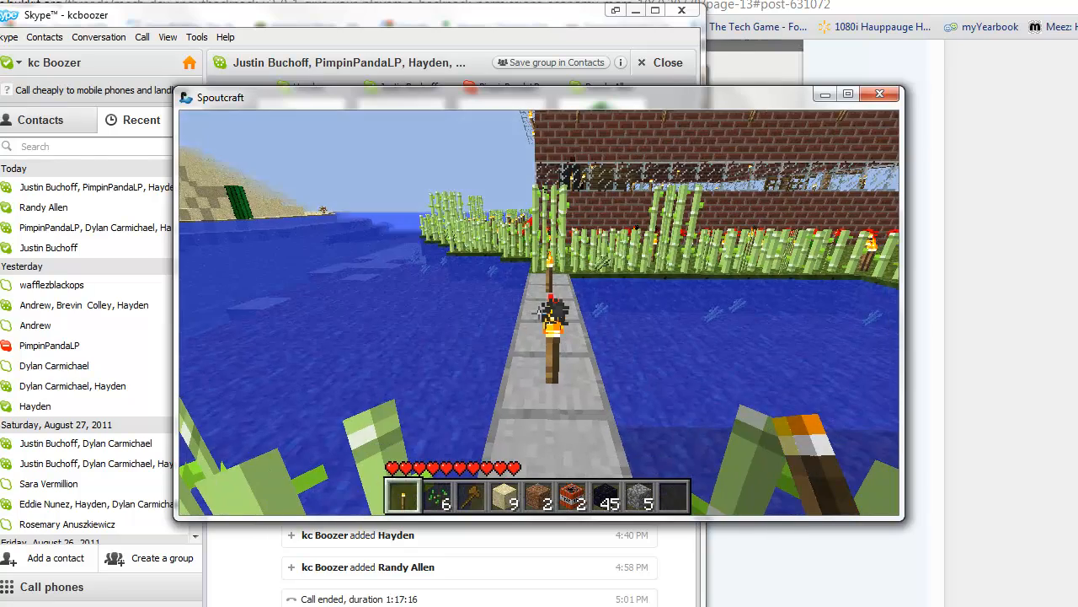
{"action": "key", "text": "e"}
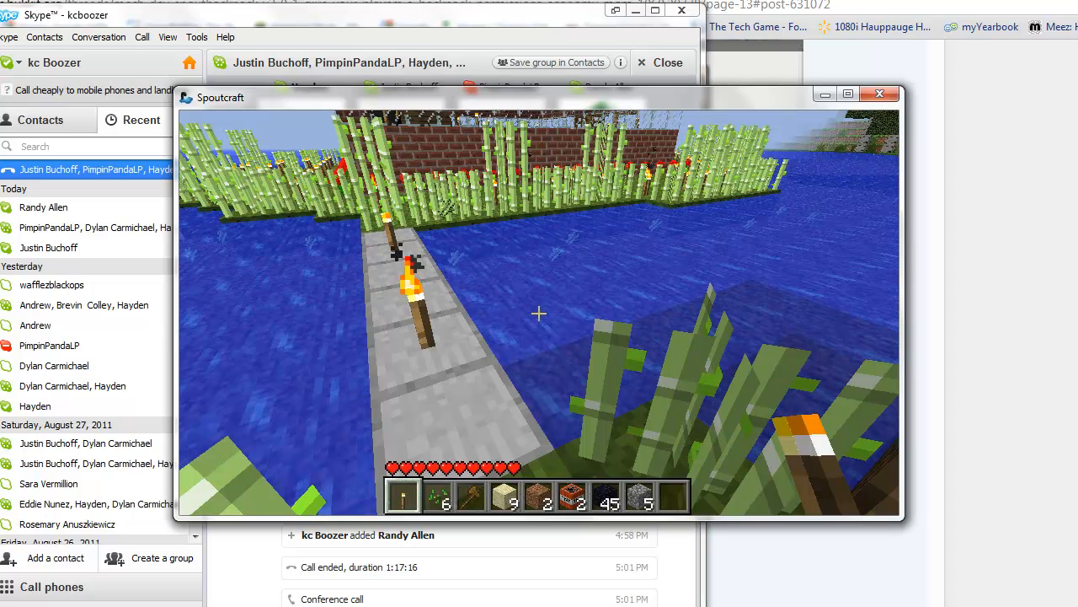
{"action": "key", "text": "Escape"}
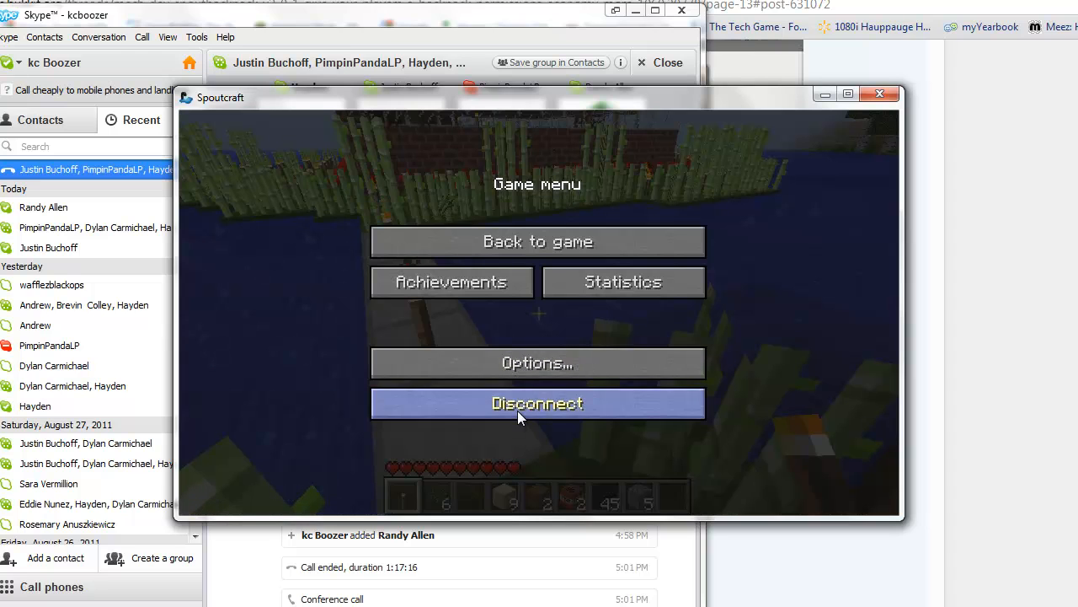
{"action": "left_click", "coordinate": [536, 403]}
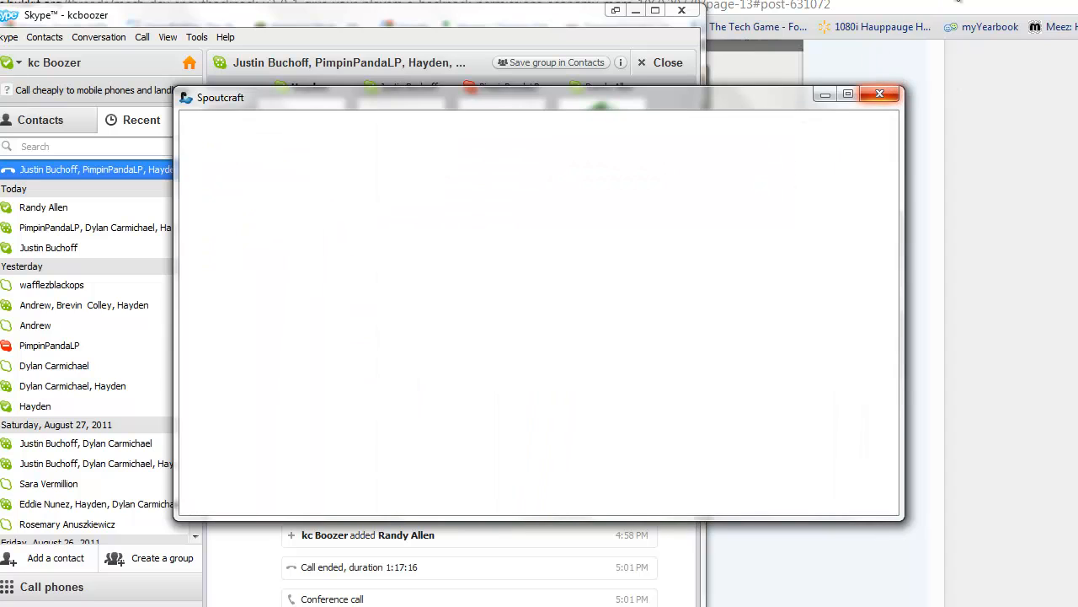
{"action": "mouse_move", "coordinate": [802, 99]}
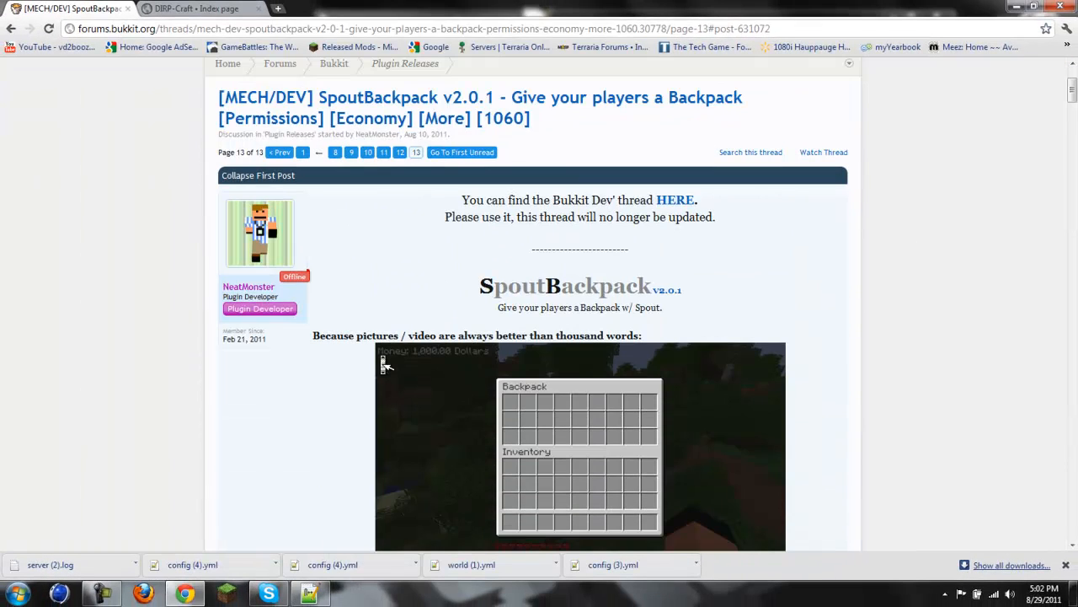
Scroll to the thread's Downloads section and save the SpoutBackpack v2.0.1 jar despite Chrome's warning
{"action": "scroll", "scroll_direction": "down", "scroll_amount": 3}
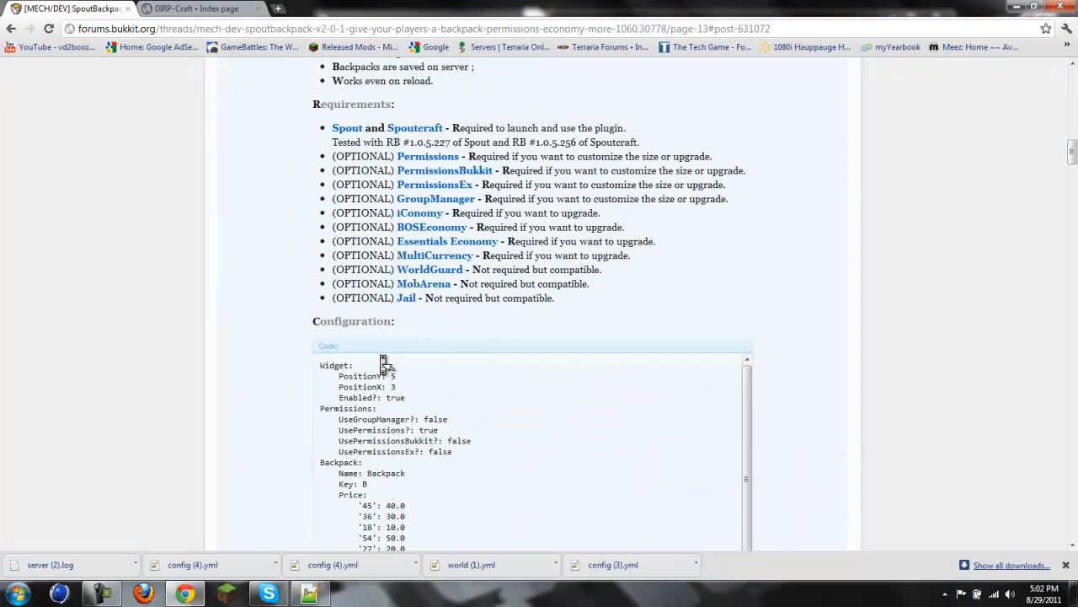
{"action": "scroll", "scroll_direction": "down", "scroll_amount": 3}
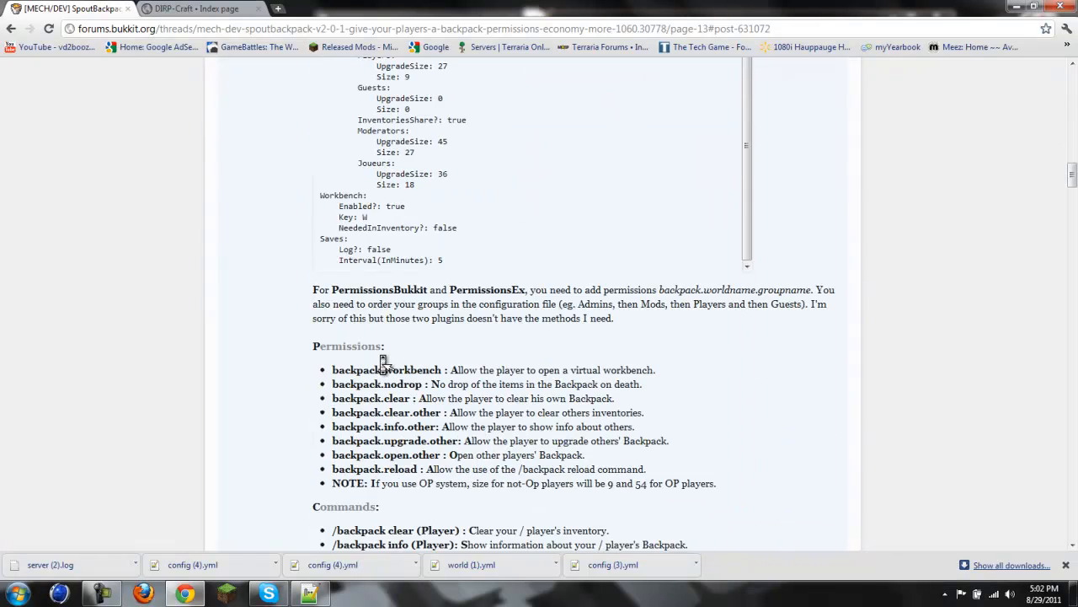
{"action": "scroll", "scroll_direction": "down", "scroll_amount": 3}
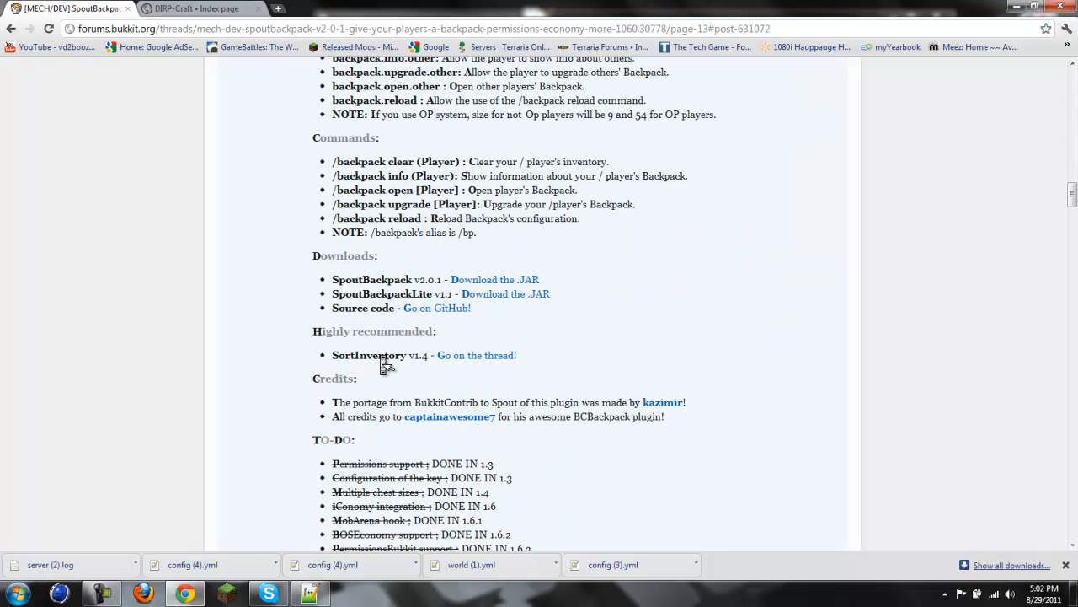
{"action": "scroll", "scroll_direction": "down", "scroll_amount": 3}
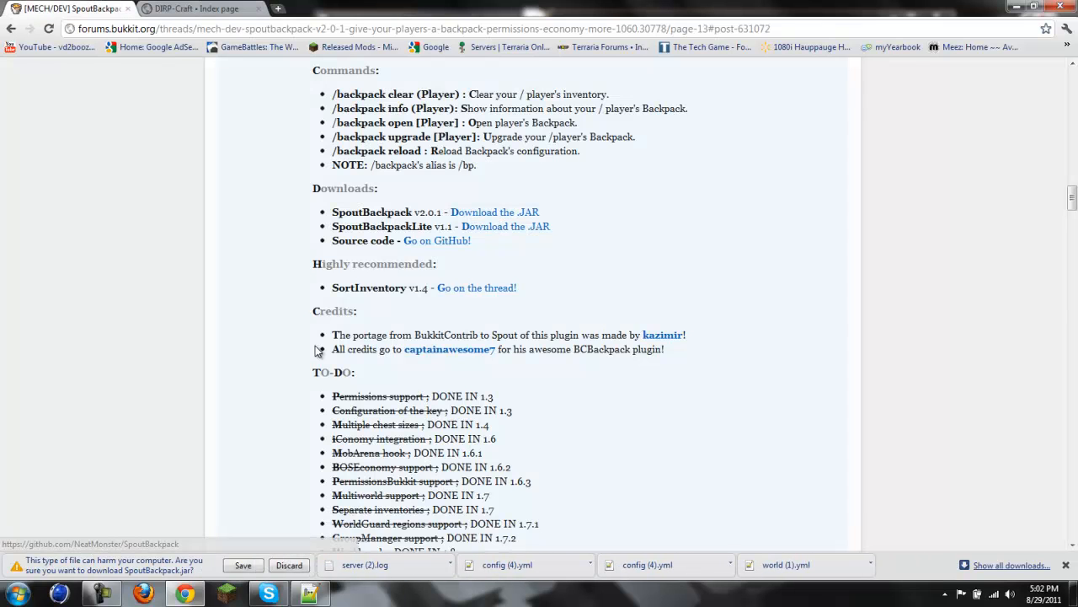
{"action": "left_click", "coordinate": [243, 564]}
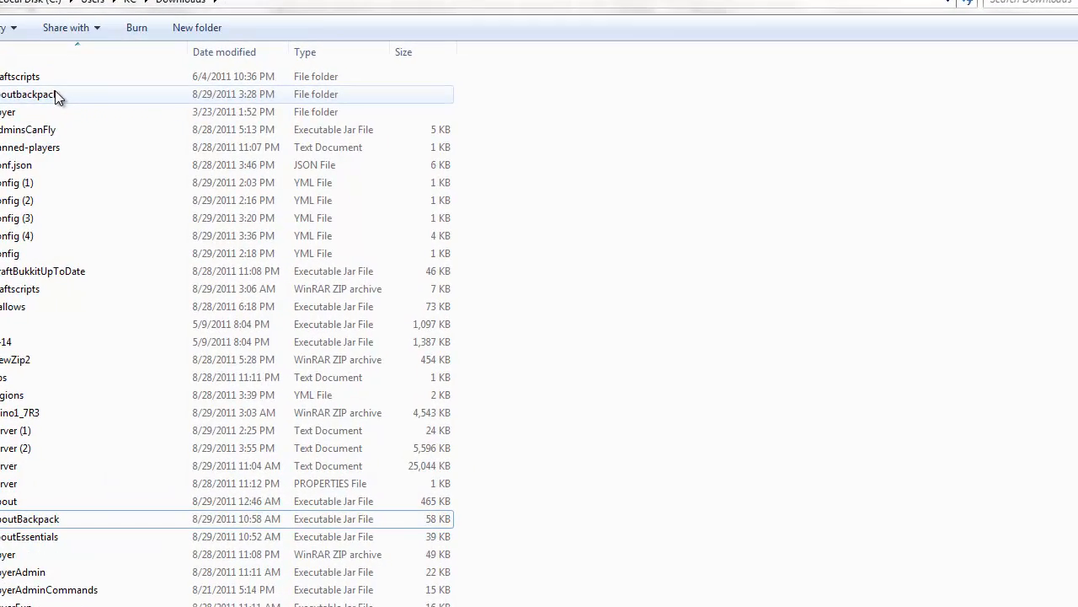
Locate the downloaded SpoutBackpack (1) jar inside the spoutbackpack folder in Downloads
{"action": "double_click", "coordinate": [30, 94]}
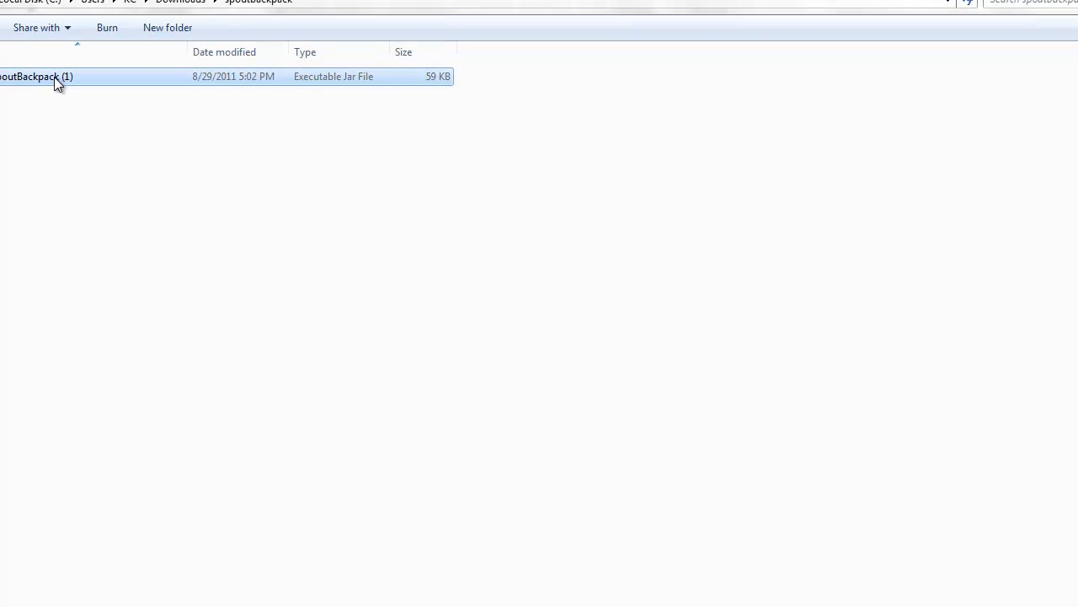
{"action": "right_click", "coordinate": [37, 76]}
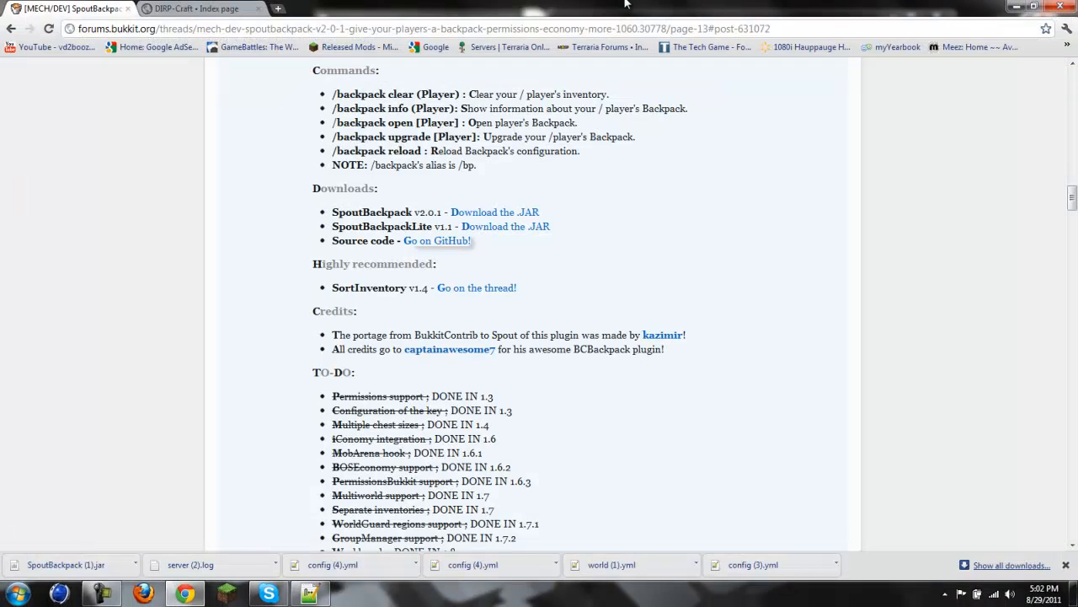
Remove the old SpoutBackpack folder from the server's plugins folder in the GamePanel File Manager
{"action": "left_click", "coordinate": [196, 8]}
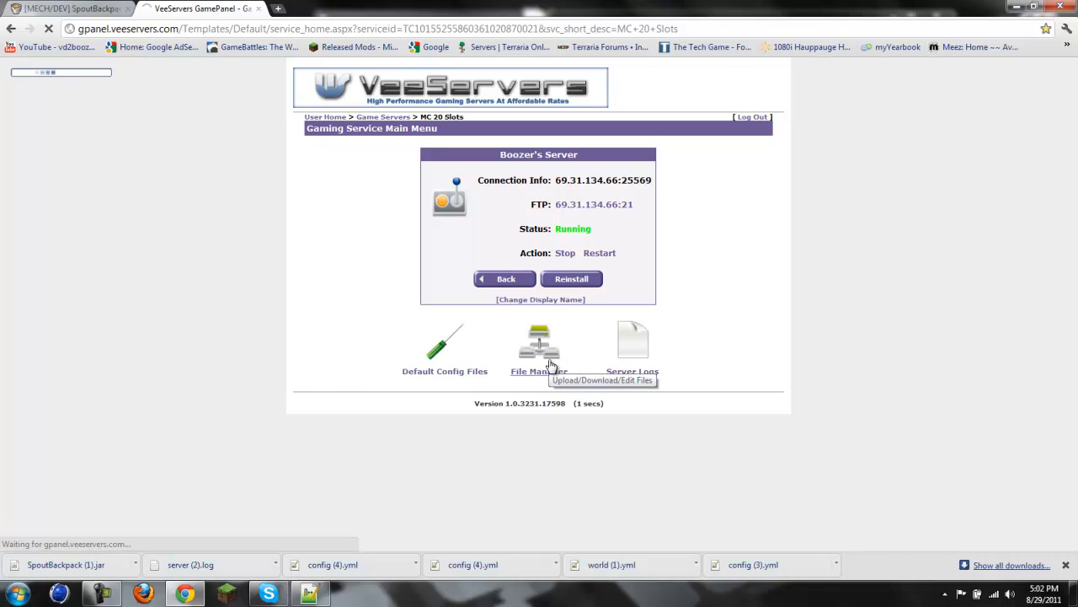
{"action": "mouse_move", "coordinate": [539, 57]}
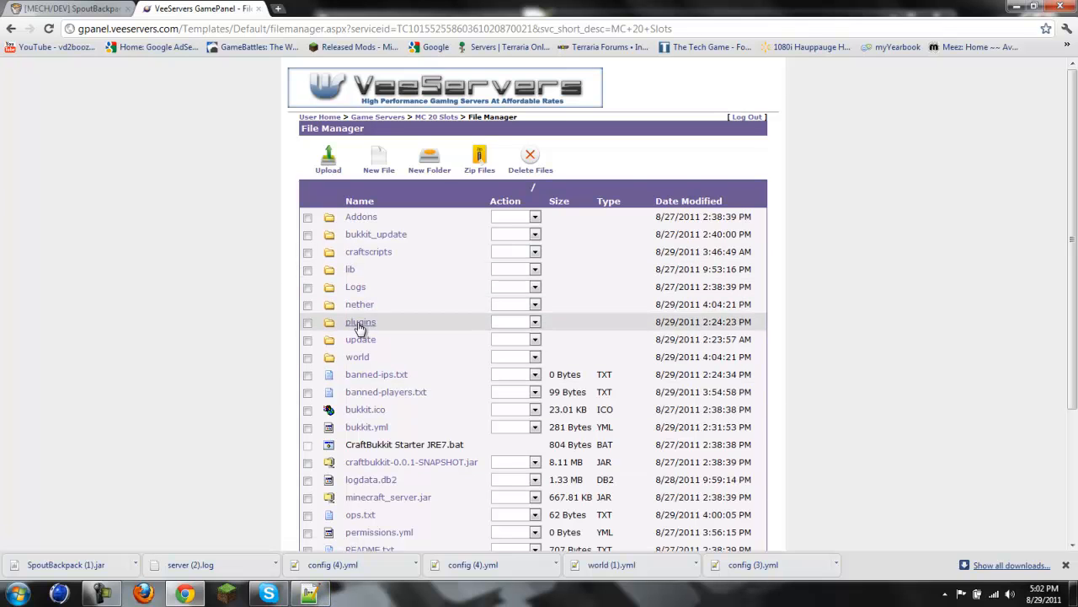
{"action": "left_click", "coordinate": [360, 322]}
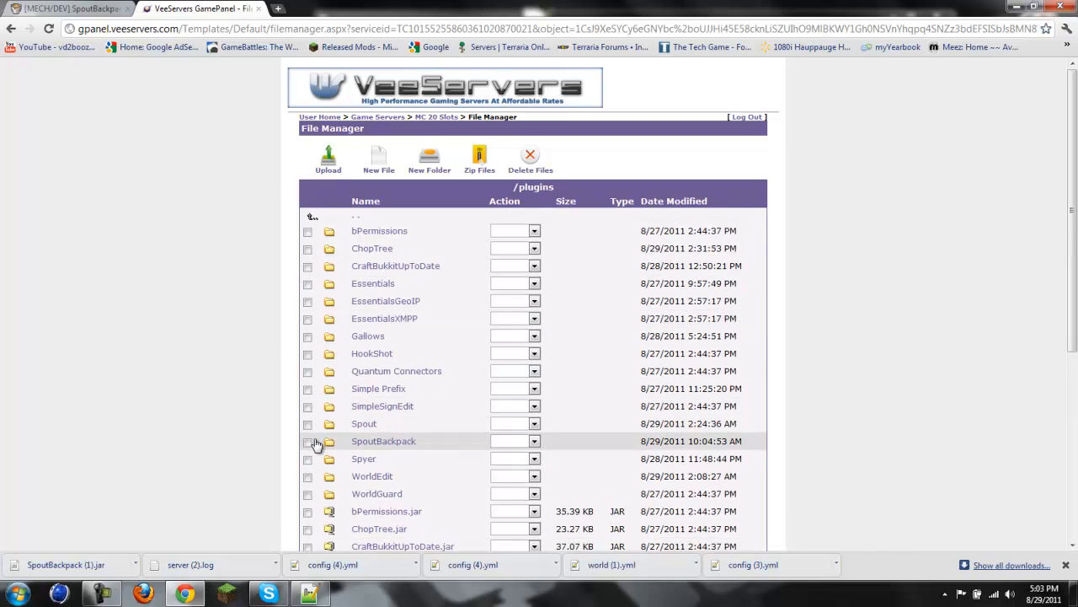
{"action": "left_click", "coordinate": [306, 441]}
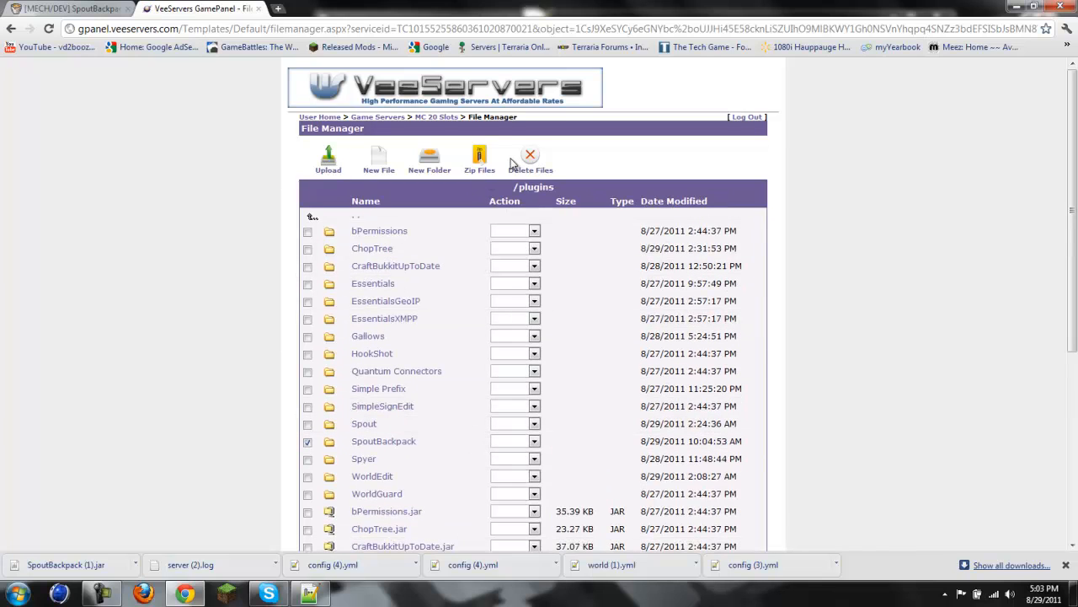
{"action": "left_click", "coordinate": [529, 160]}
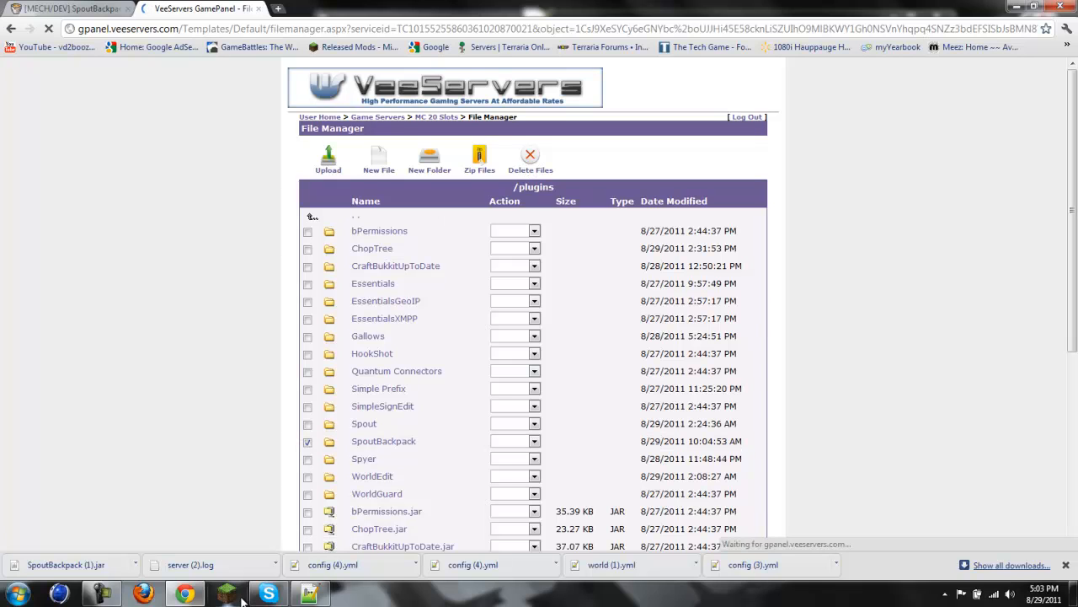
{"action": "left_click", "coordinate": [529, 158]}
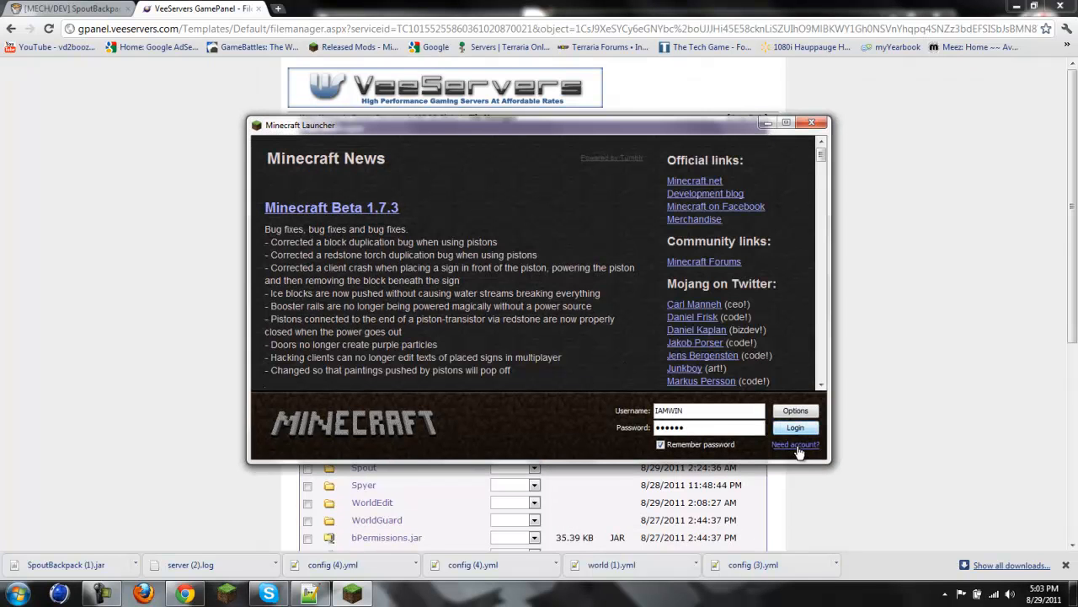
Log in through the Minecraft Launcher and message Randy in Skype to save-all and restart the server
{"action": "left_click", "coordinate": [795, 428]}
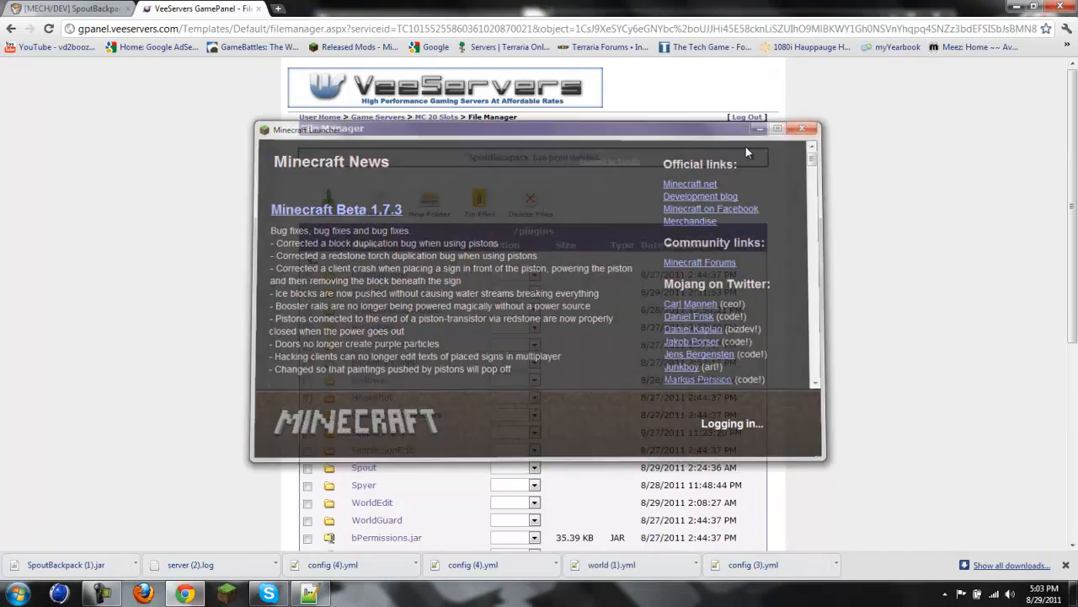
{"action": "left_click", "coordinate": [268, 593]}
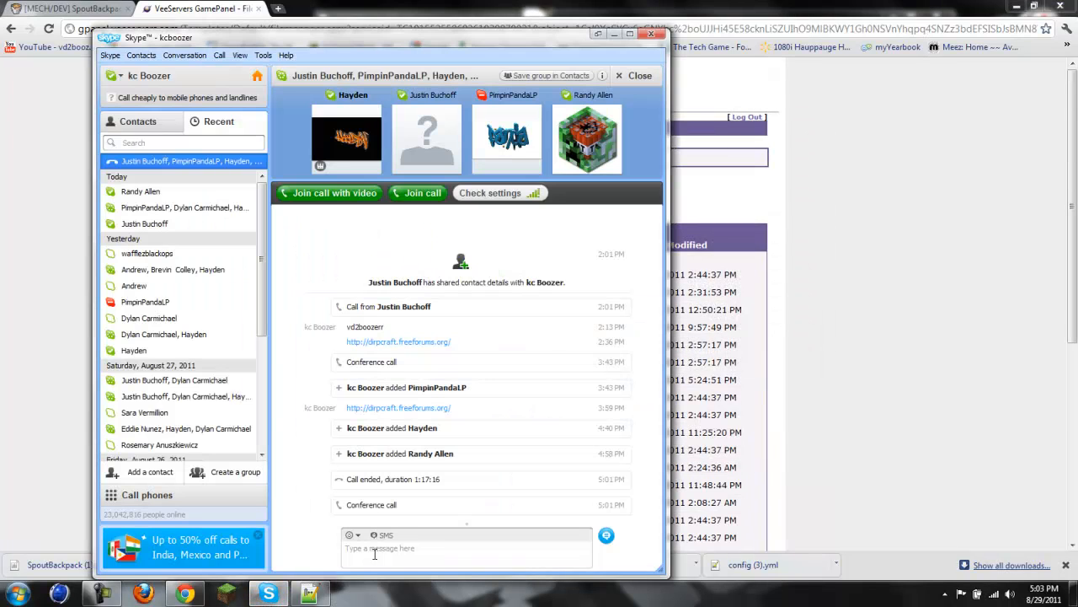
{"action": "type", "text": "randy"}
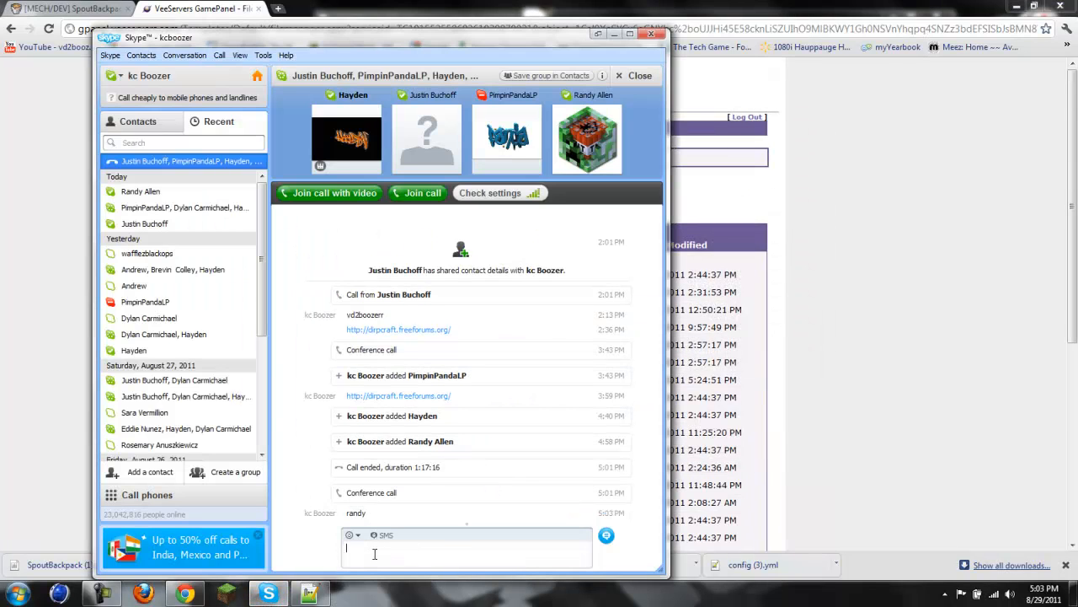
{"action": "type", "text": "save-all ima"}
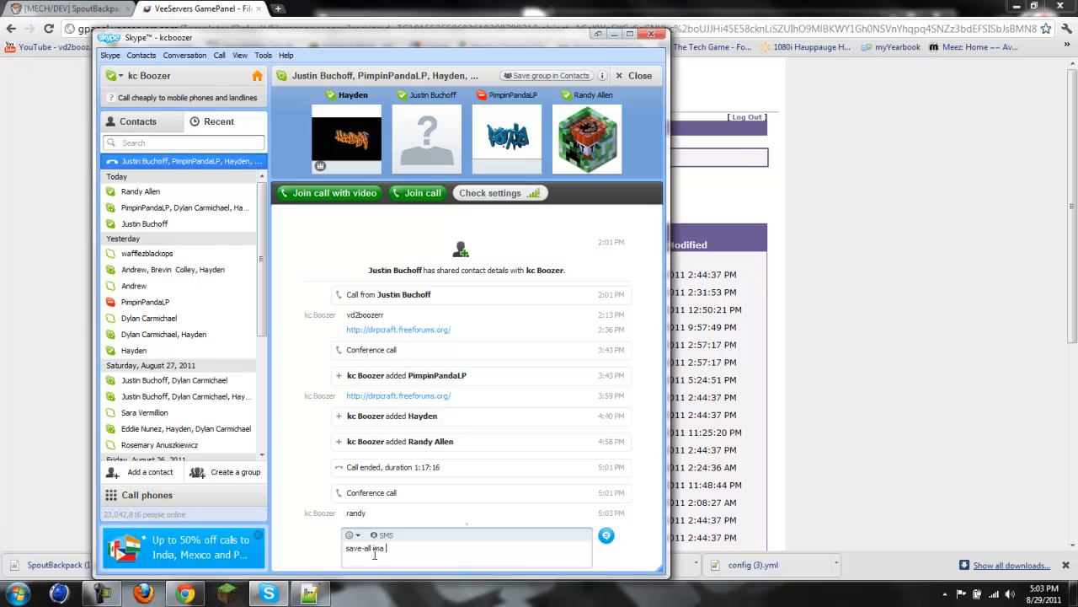
{"action": "type", "text": "restart"}
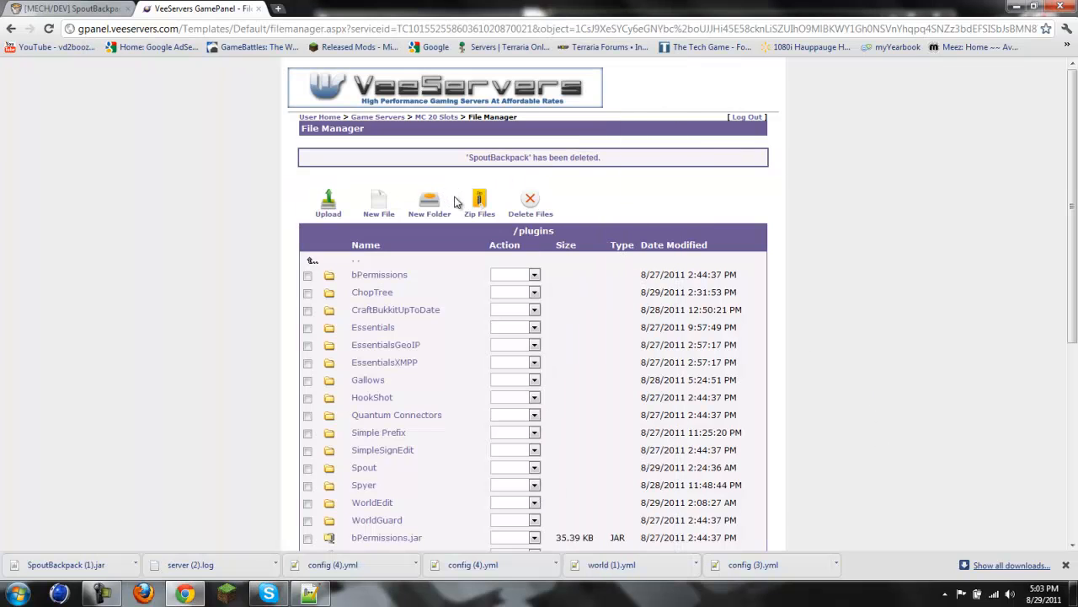
Upload SpoutBackpack.jar to the server's plugins folder and dismiss the success message
{"action": "left_click", "coordinate": [326, 203]}
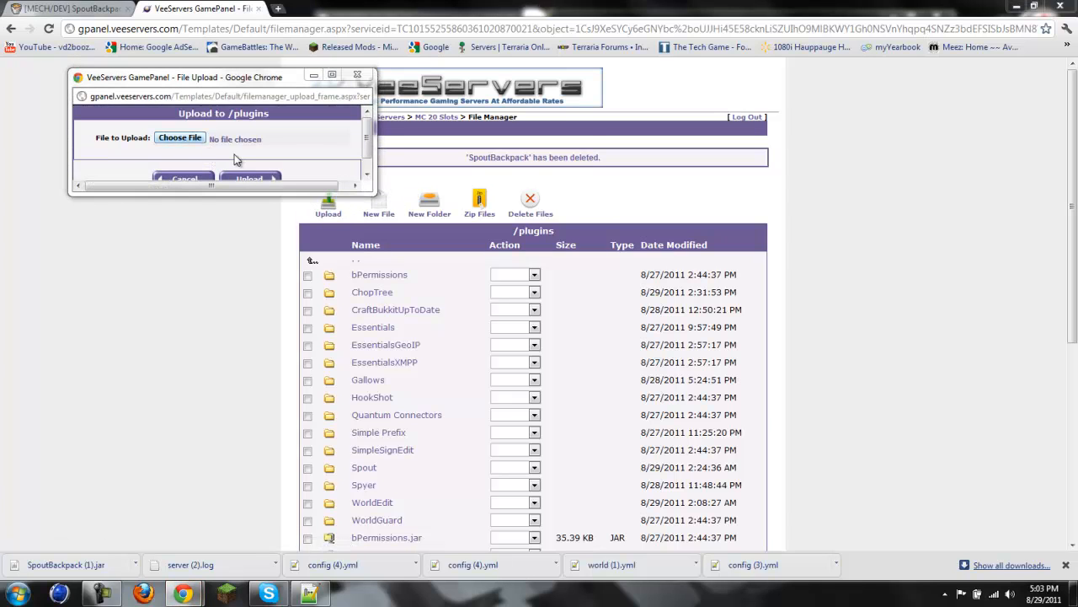
{"action": "left_click", "coordinate": [178, 138]}
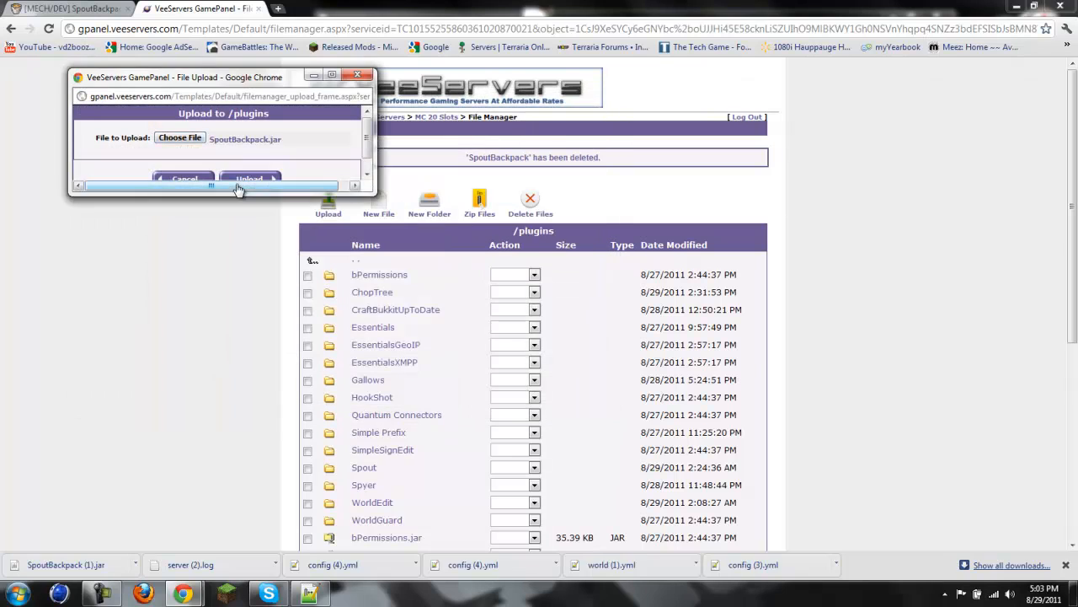
{"action": "left_click", "coordinate": [249, 178]}
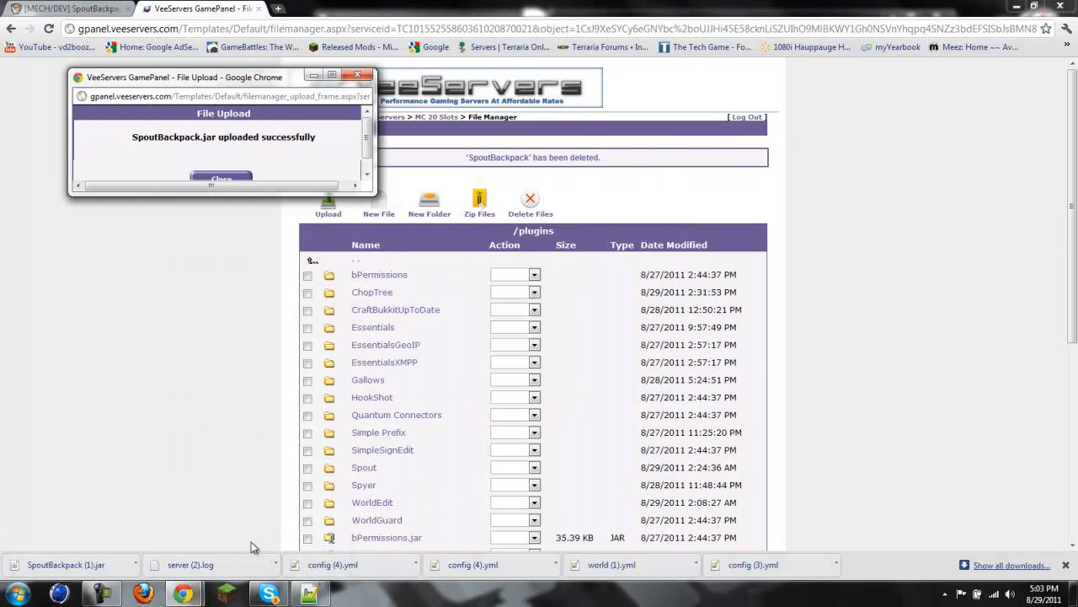
{"action": "left_click", "coordinate": [220, 177]}
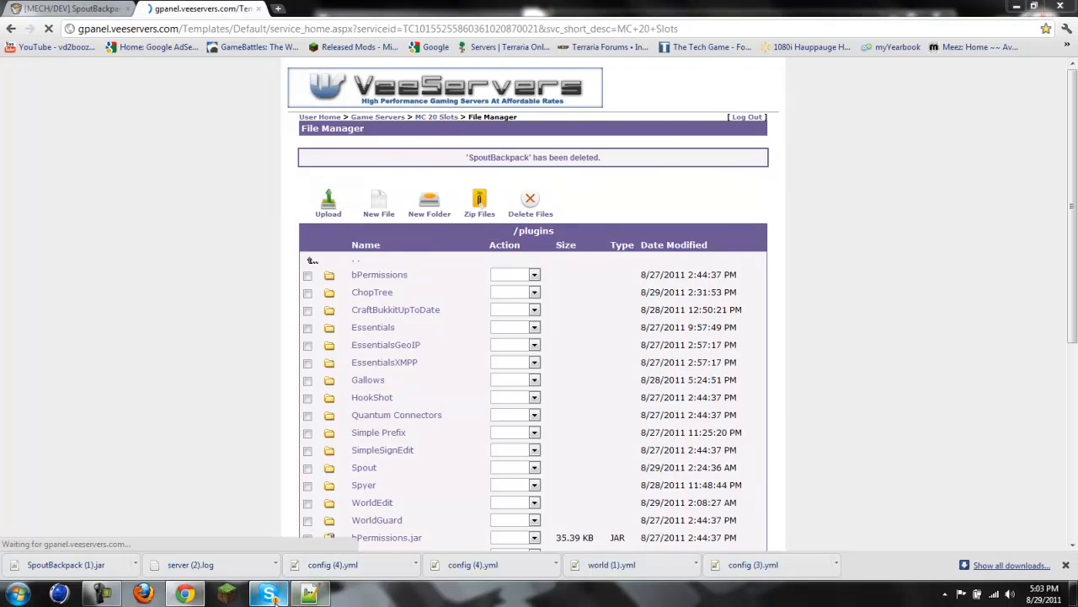
Restart the game server from the Gaming Service Main Menu and confirm it
{"action": "left_click", "coordinate": [266, 593]}
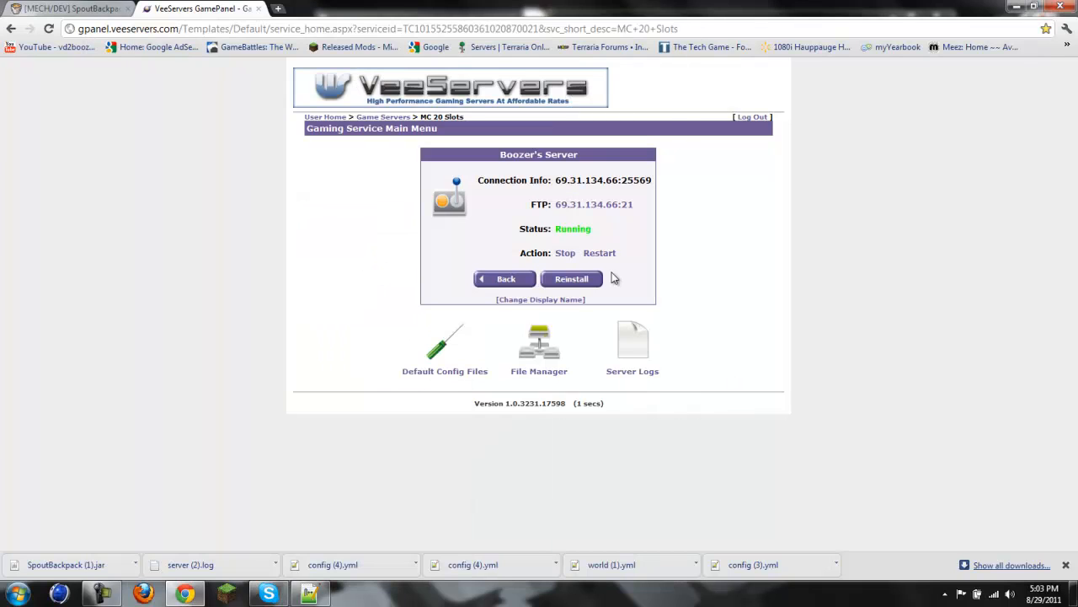
{"action": "mouse_move", "coordinate": [600, 253]}
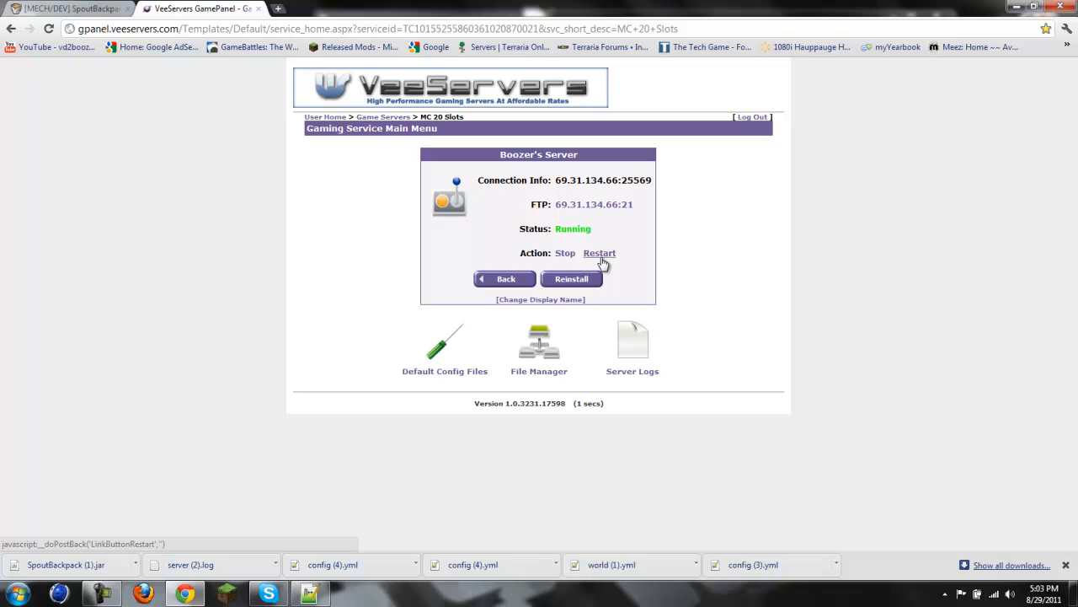
{"action": "mouse_move", "coordinate": [610, 260]}
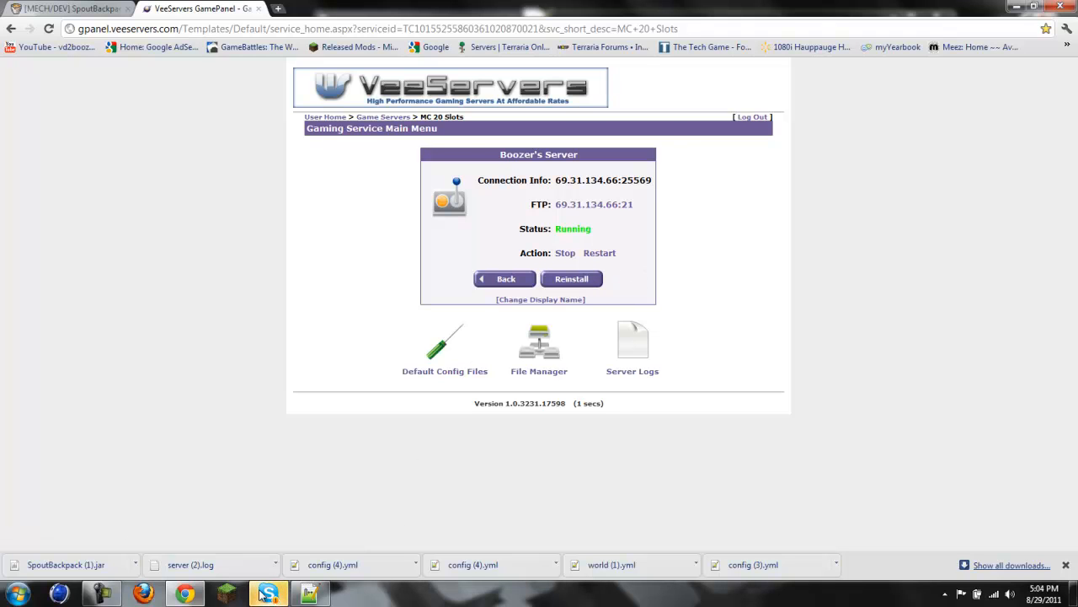
{"action": "mouse_move", "coordinate": [600, 253]}
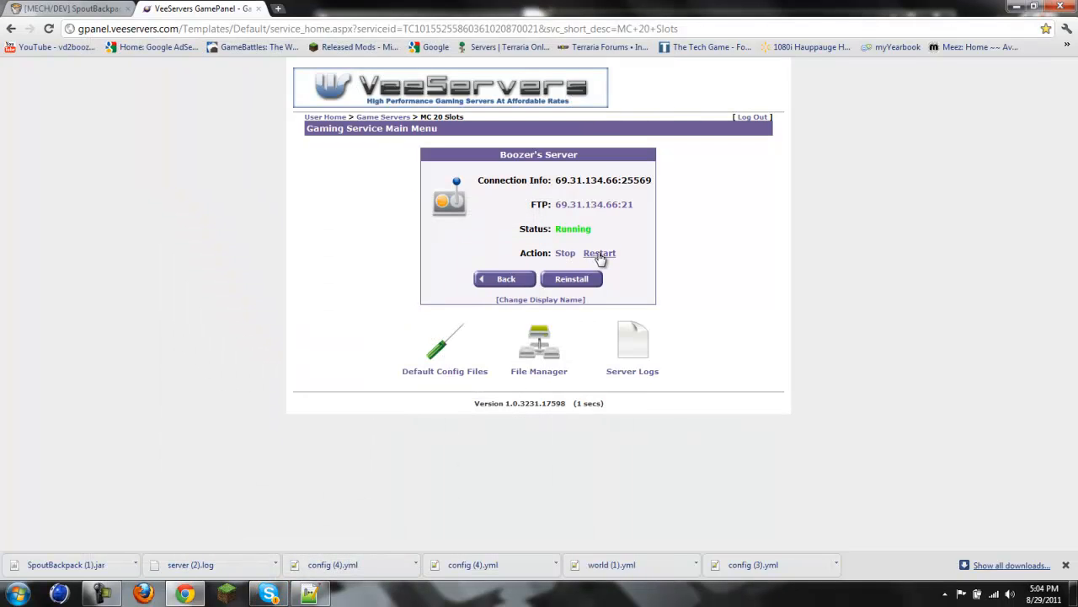
{"action": "left_click", "coordinate": [600, 253]}
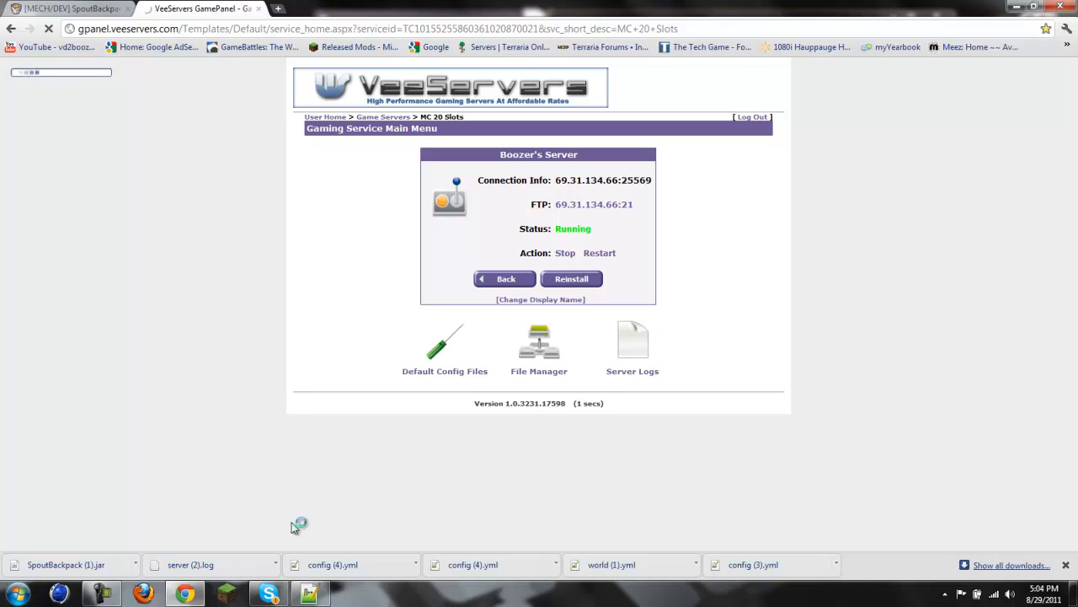
{"action": "left_click", "coordinate": [599, 253]}
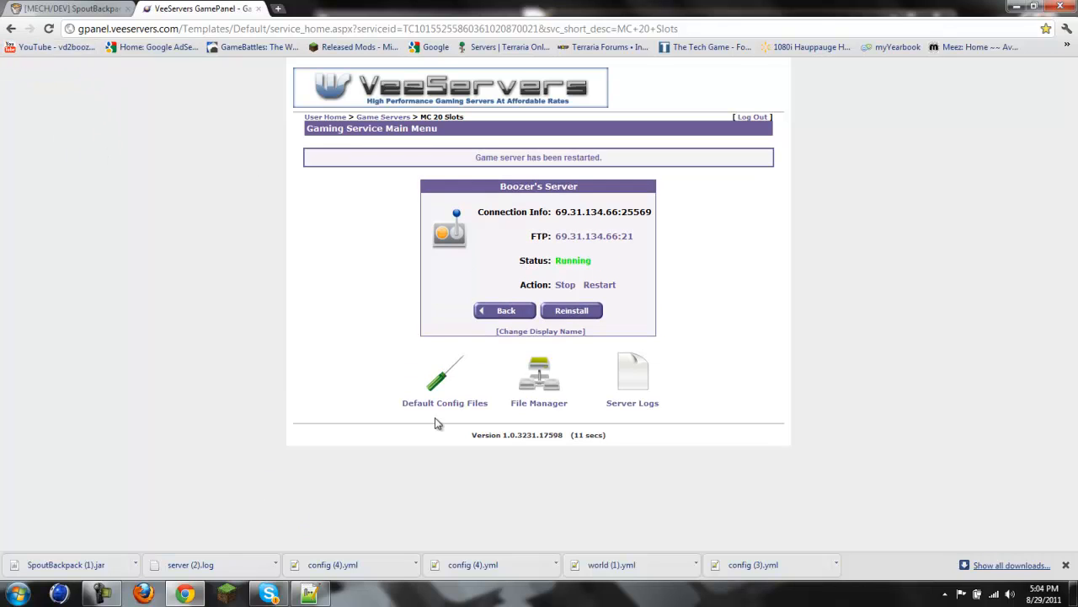
{"action": "left_click", "coordinate": [540, 379]}
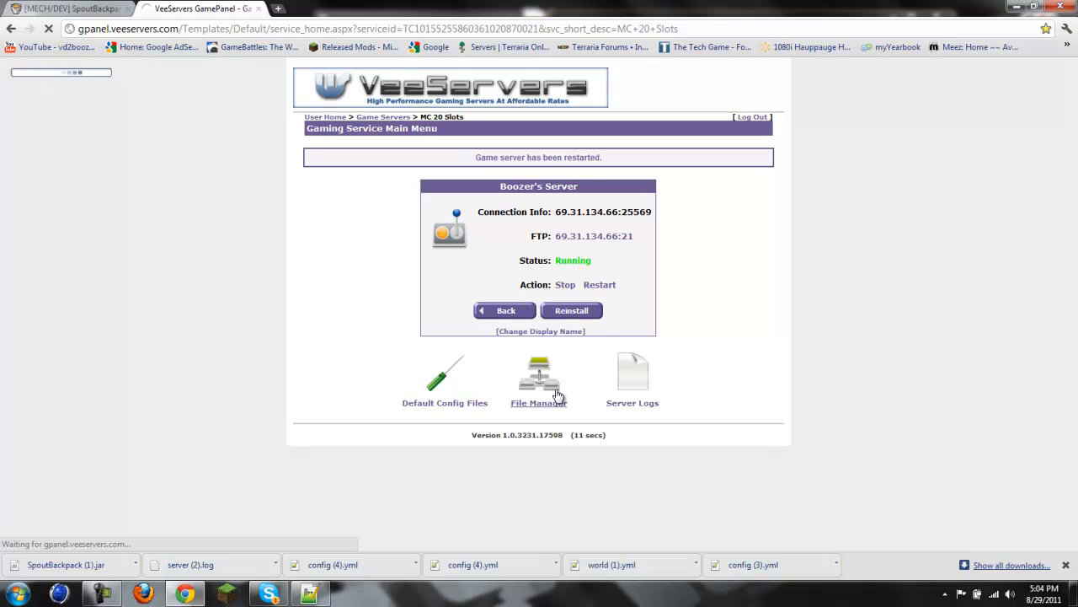
Browse to plugins/SpoutBackpack on the server and download its config.yml
{"action": "left_click", "coordinate": [539, 379]}
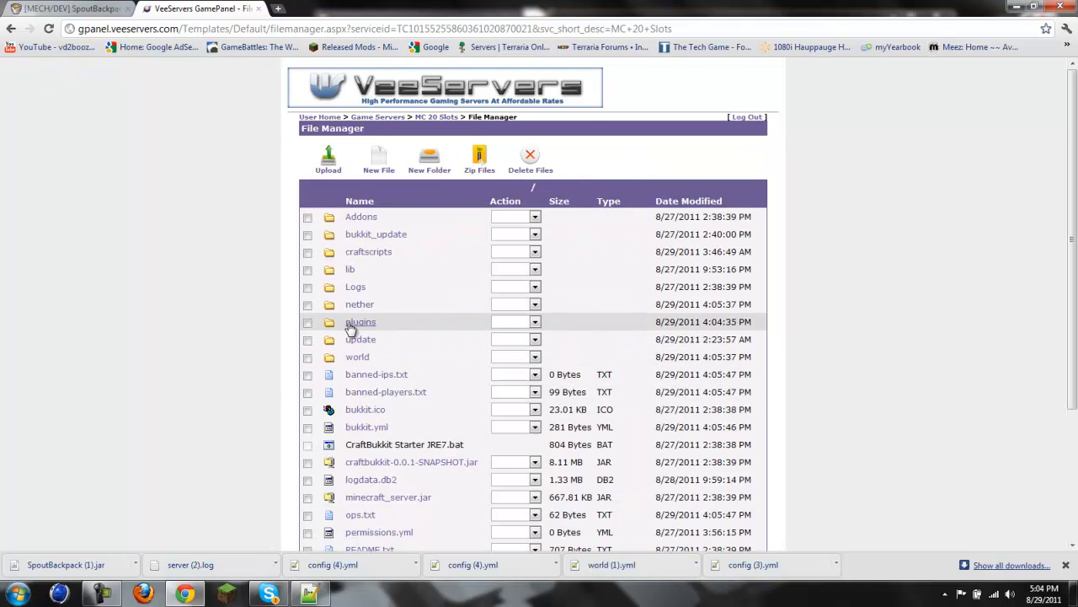
{"action": "left_click", "coordinate": [361, 322]}
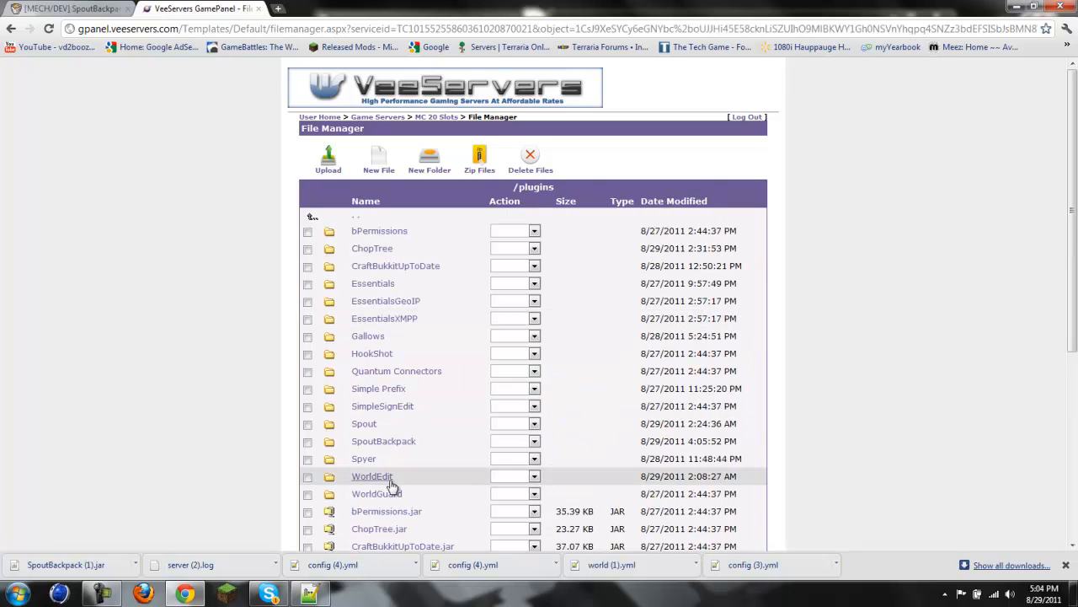
{"action": "left_click", "coordinate": [384, 441]}
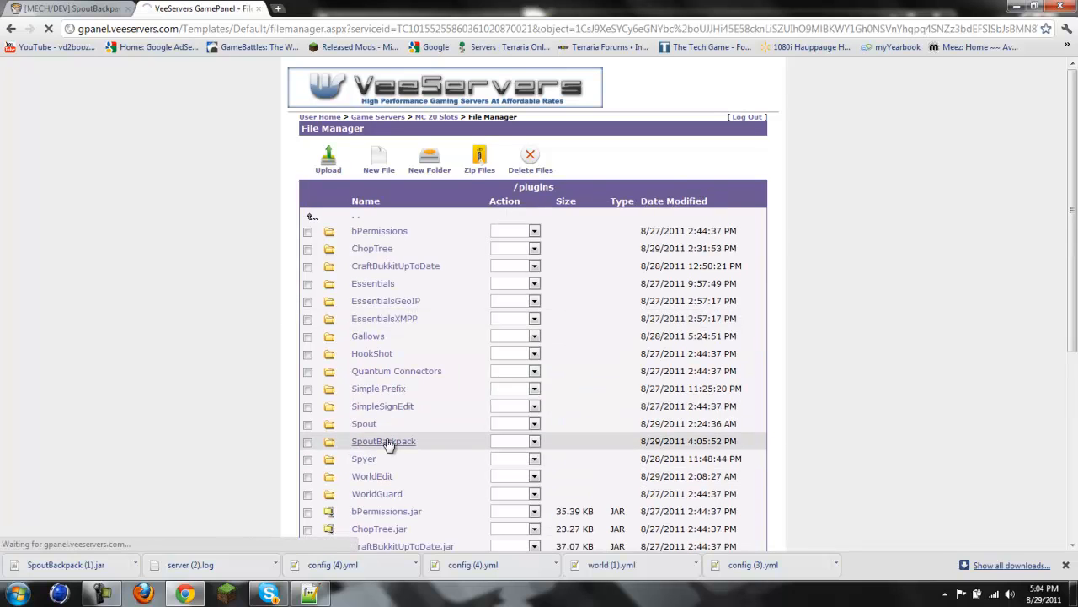
{"action": "left_click", "coordinate": [383, 442]}
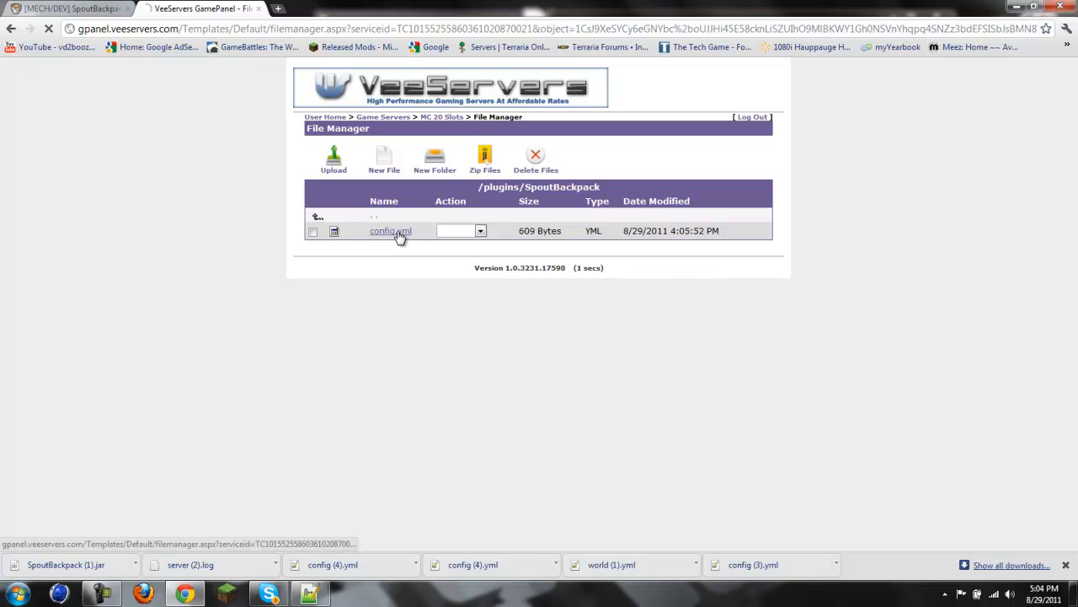
{"action": "left_click", "coordinate": [391, 230]}
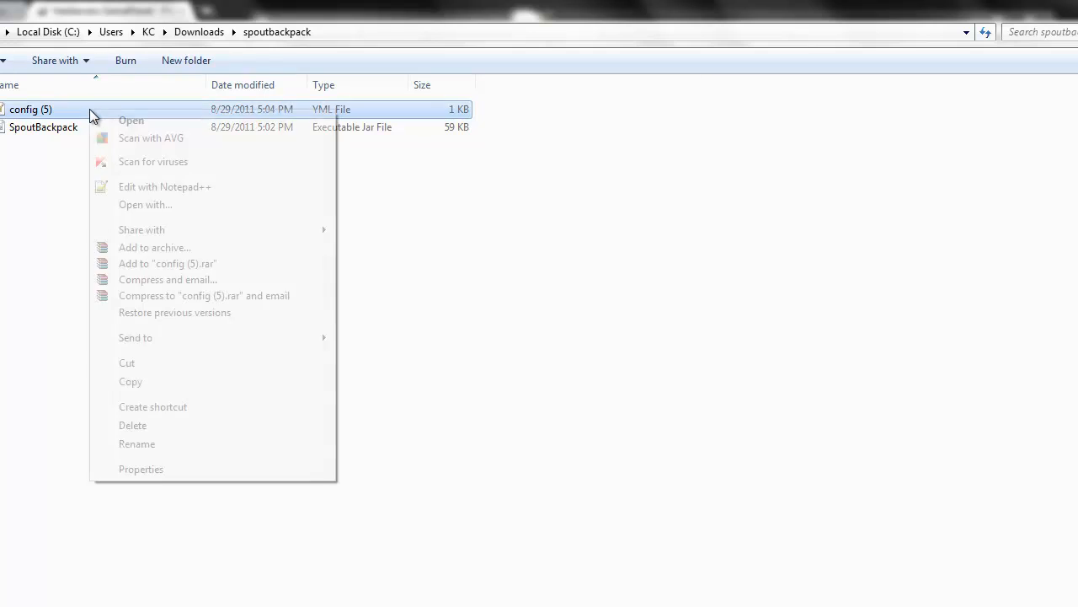
Rename the downloaded config (5) to config and decline Notepad++'s reload prompt
{"action": "left_click", "coordinate": [137, 443]}
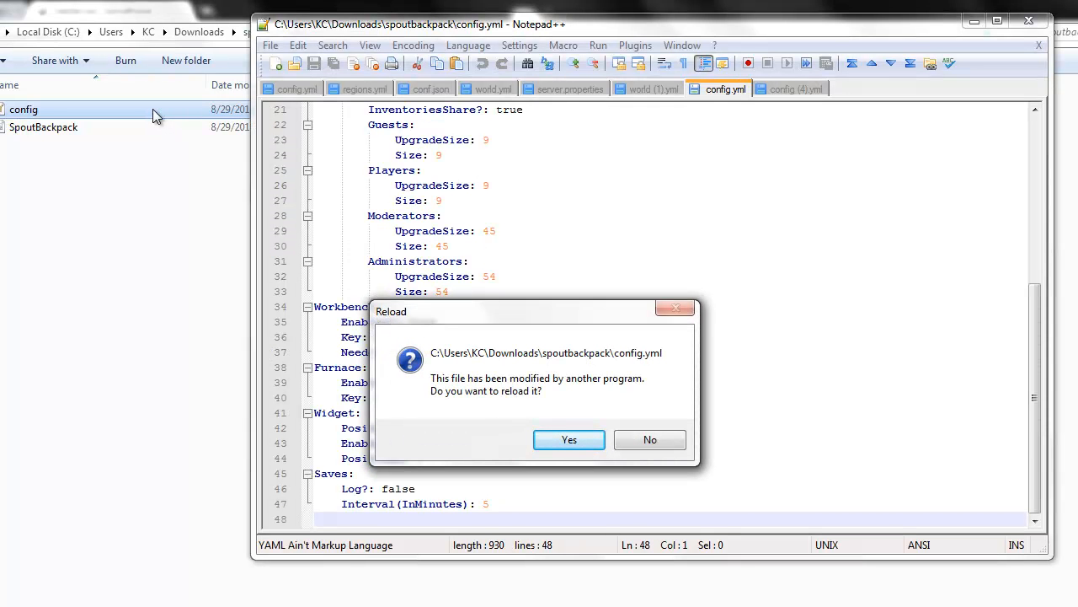
{"action": "mouse_move", "coordinate": [613, 399]}
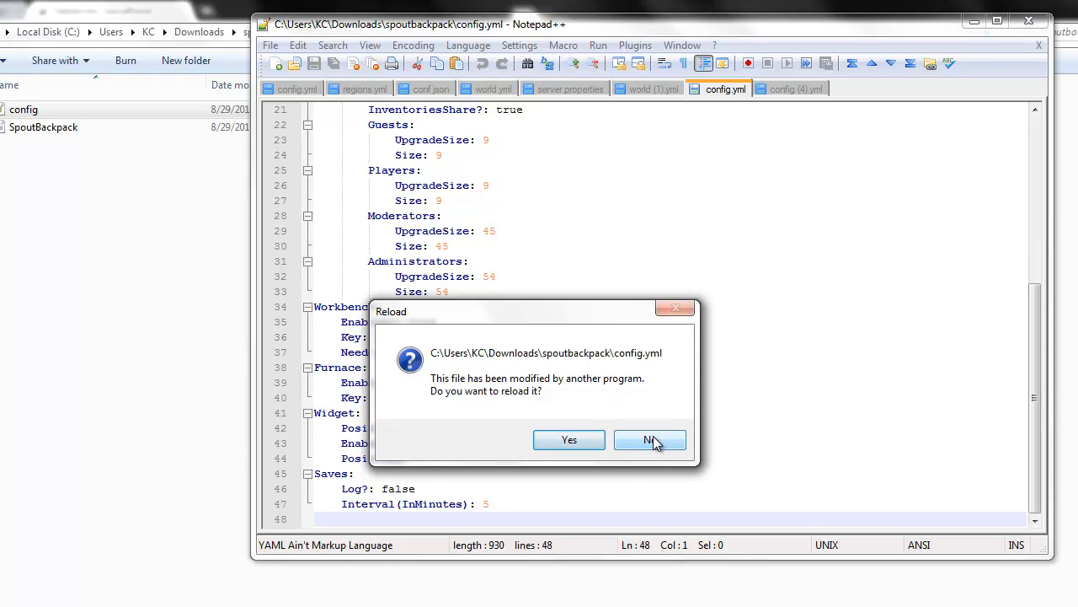
{"action": "left_click", "coordinate": [650, 440]}
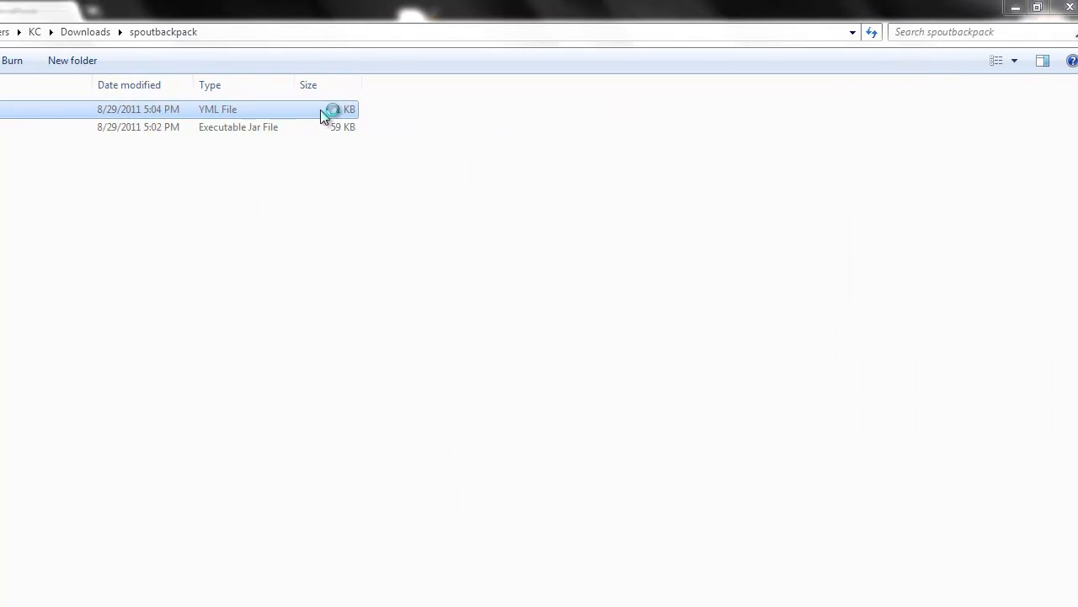
Review config.yml in Notepad++, confirming the Backpack key is set to B
{"action": "double_click", "coordinate": [218, 108]}
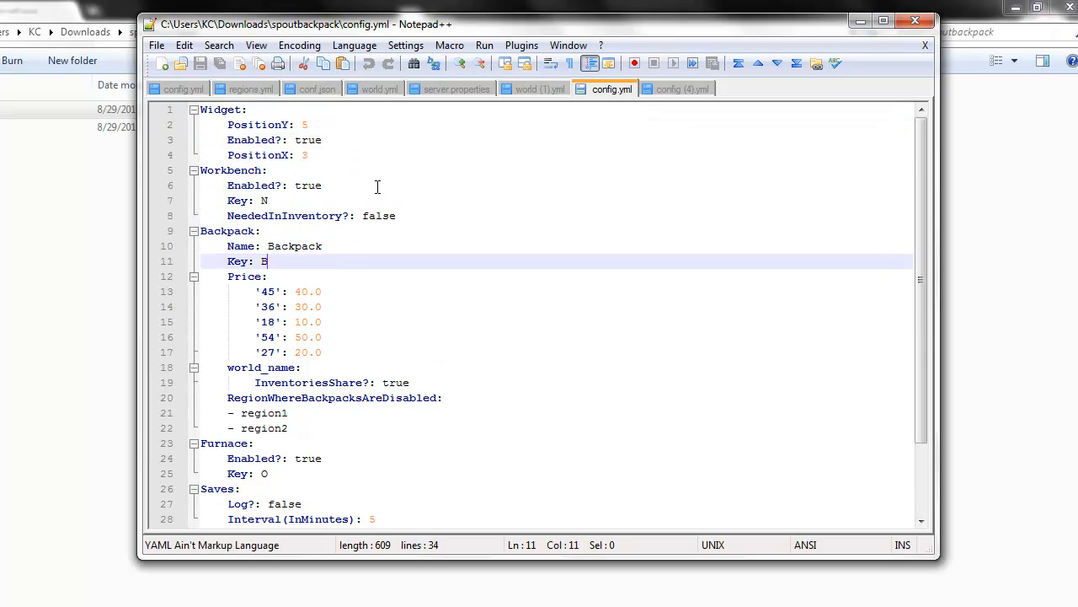
{"action": "left_click", "coordinate": [323, 458]}
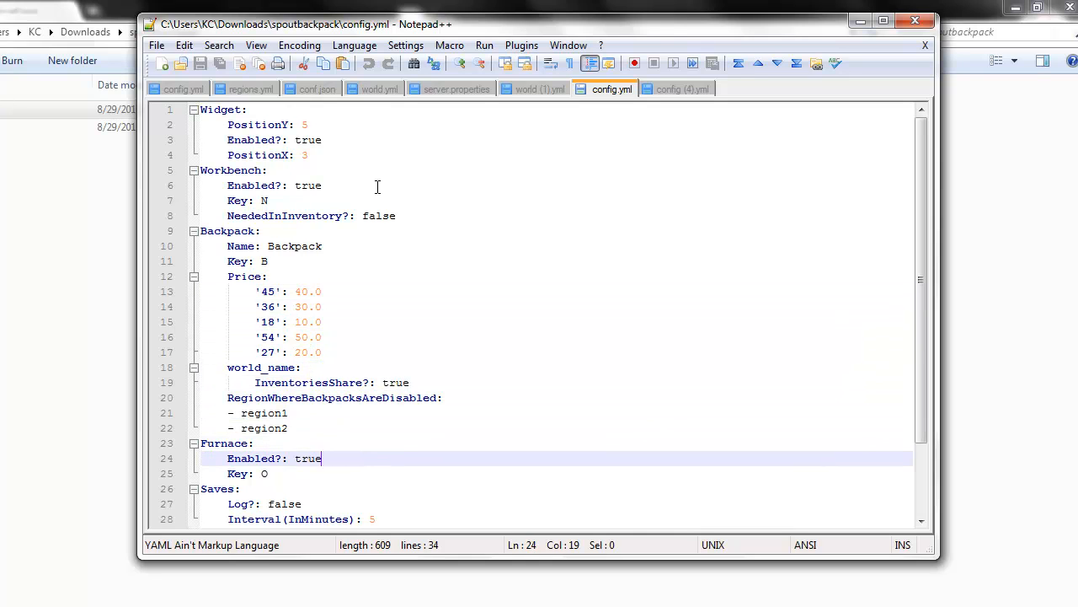
{"action": "scroll", "scroll_direction": "down", "scroll_amount": 3}
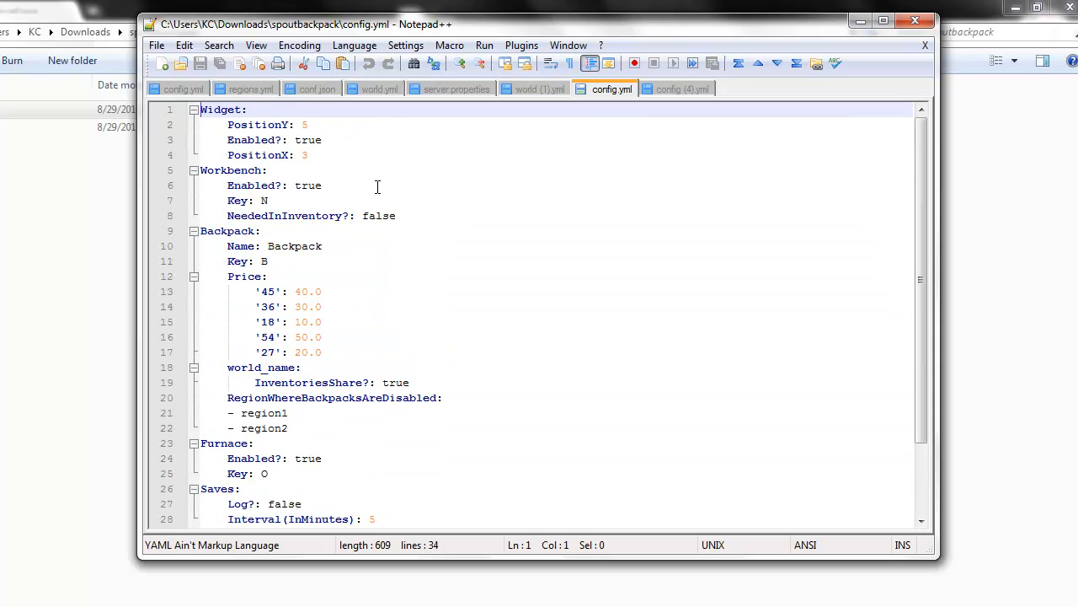
{"action": "left_click", "coordinate": [308, 155]}
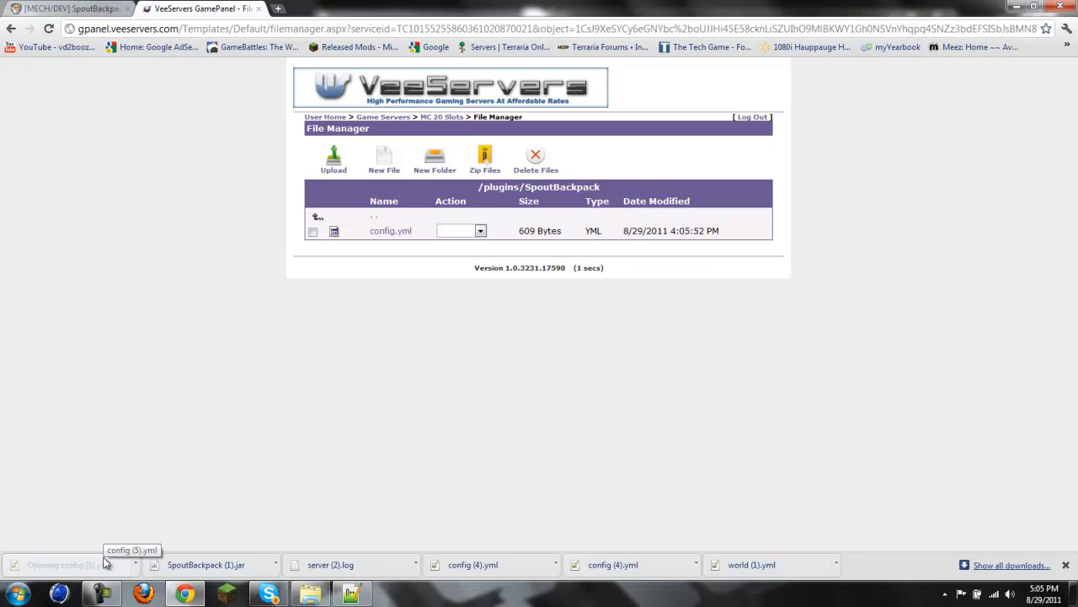
{"action": "mouse_move", "coordinate": [243, 349]}
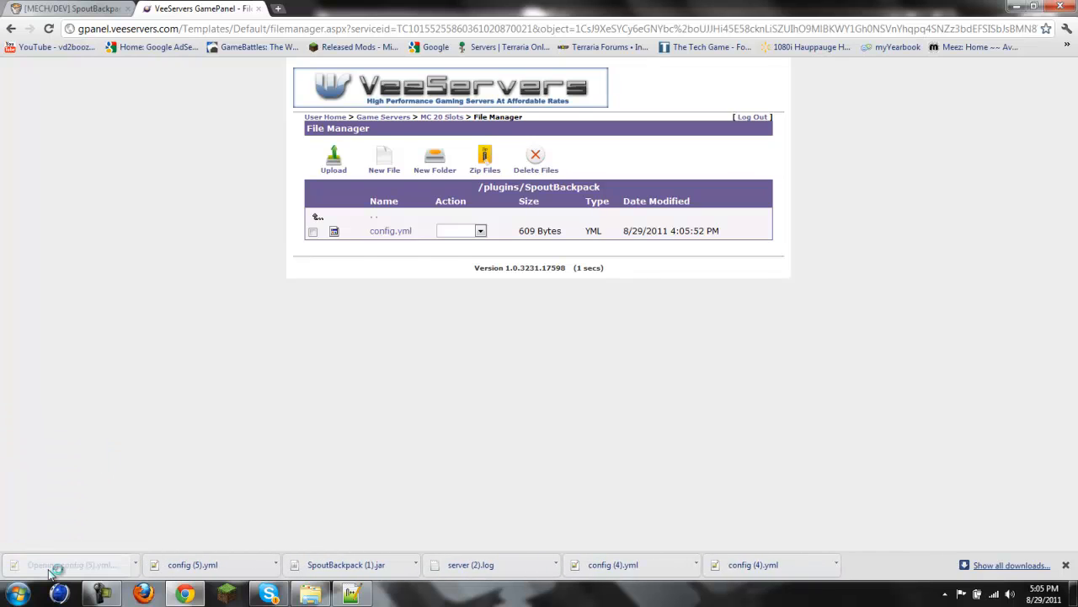
Review the freshly downloaded config (5).yml down through its Permissions section
{"action": "left_click", "coordinate": [67, 565]}
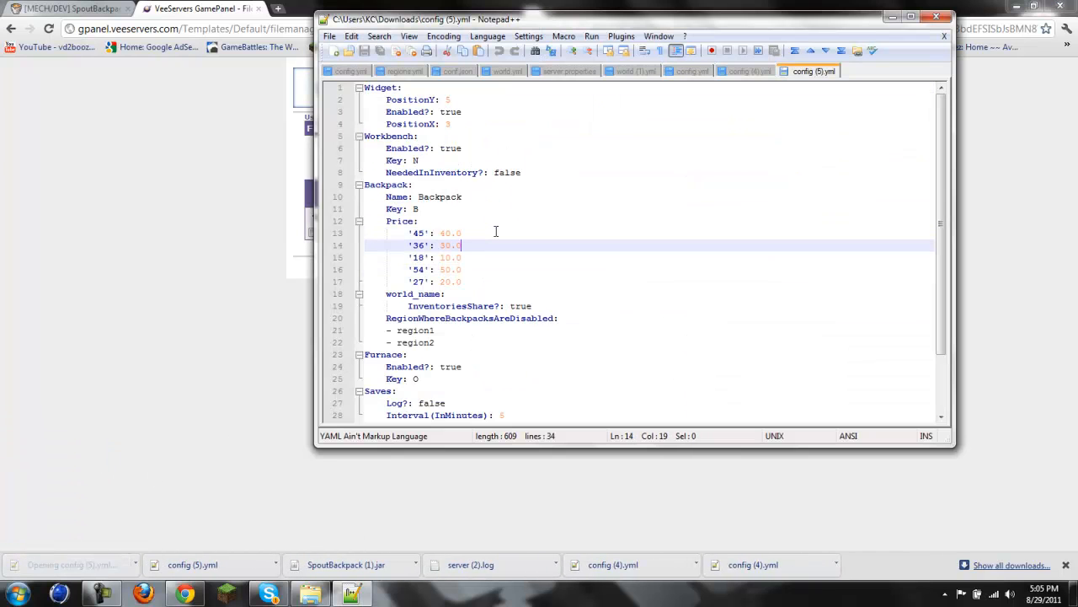
{"action": "scroll", "scroll_direction": "down", "scroll_amount": 3}
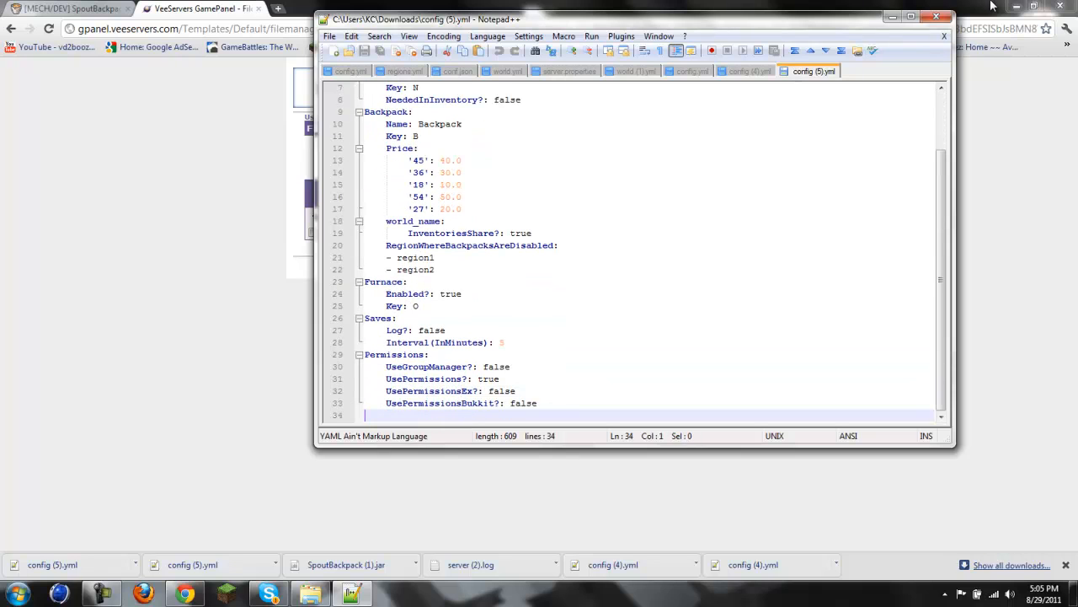
Return to the local config.yml and bring the plugin thread's permissions list into view
{"action": "left_click", "coordinate": [202, 9]}
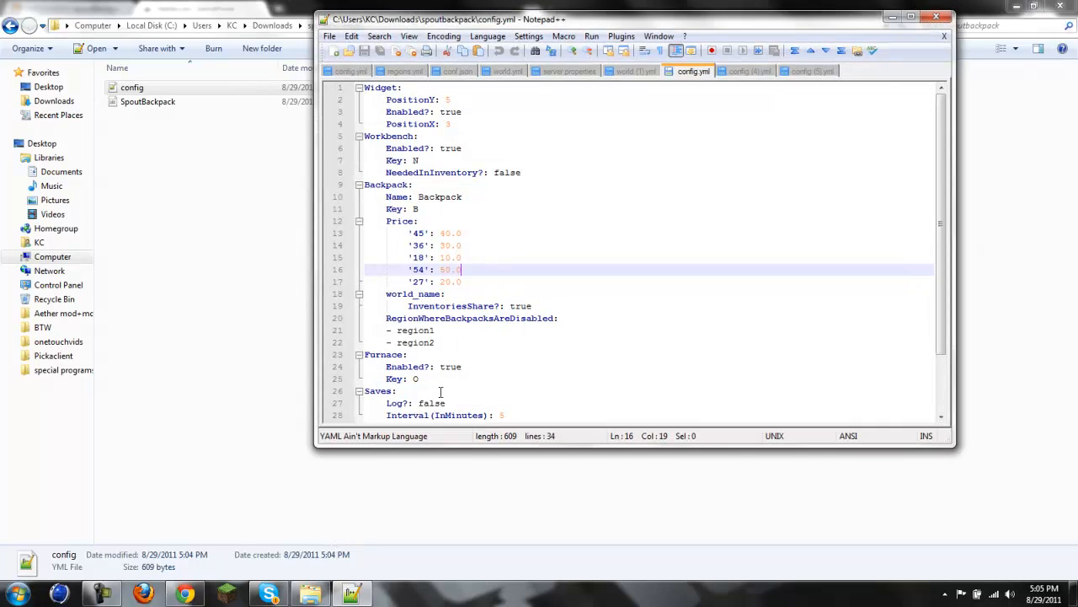
{"action": "left_click", "coordinate": [451, 379]}
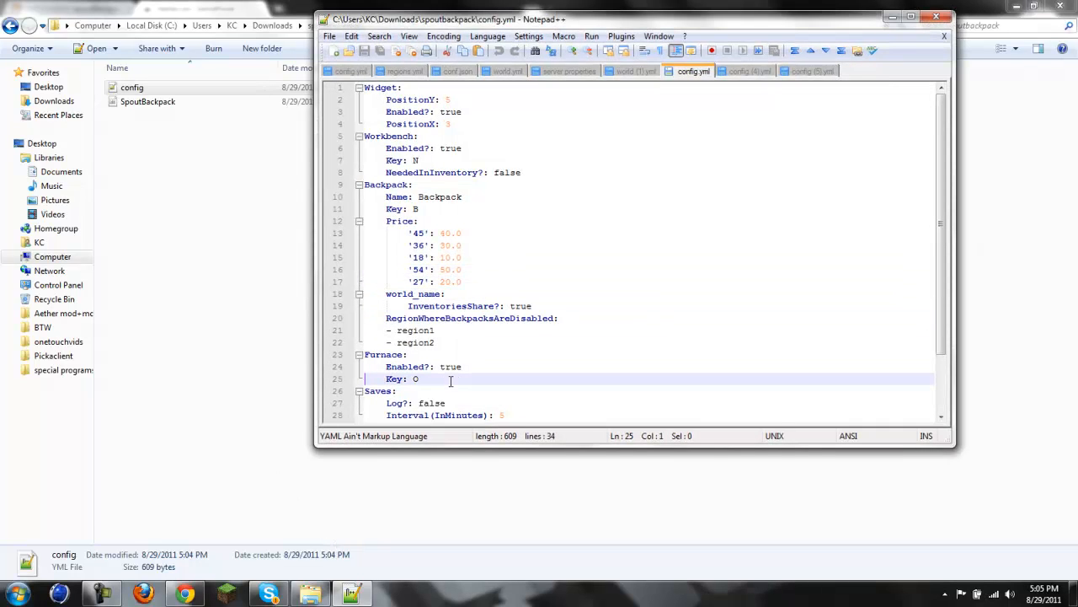
{"action": "scroll", "scroll_direction": "down", "scroll_amount": 3}
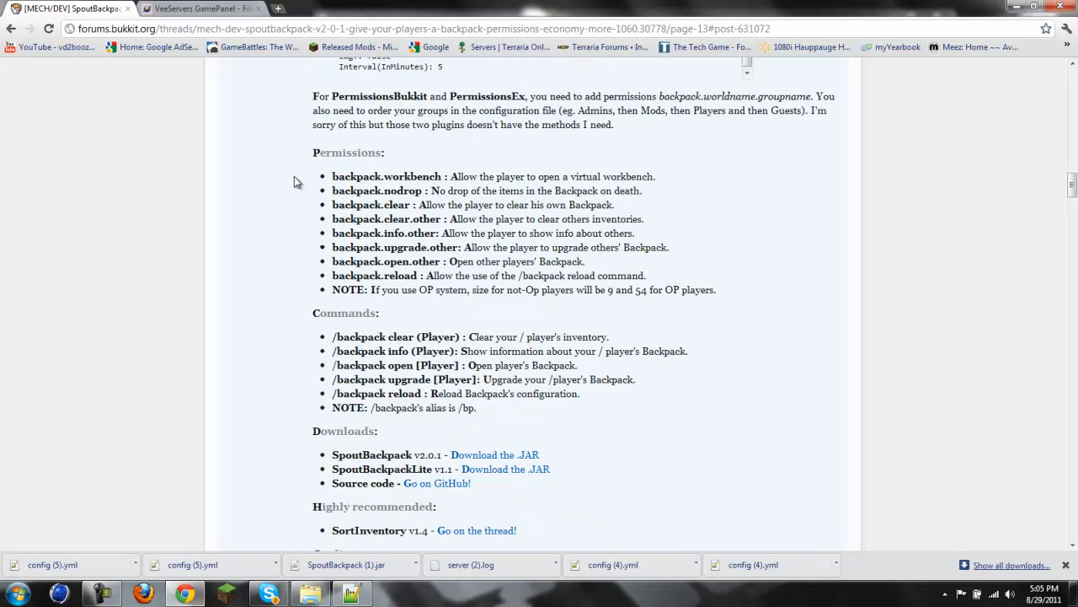
Read through the thread's Permissions and Commands lists, then bring up the Windows programs list
{"action": "scroll", "scroll_direction": "down", "scroll_amount": 3}
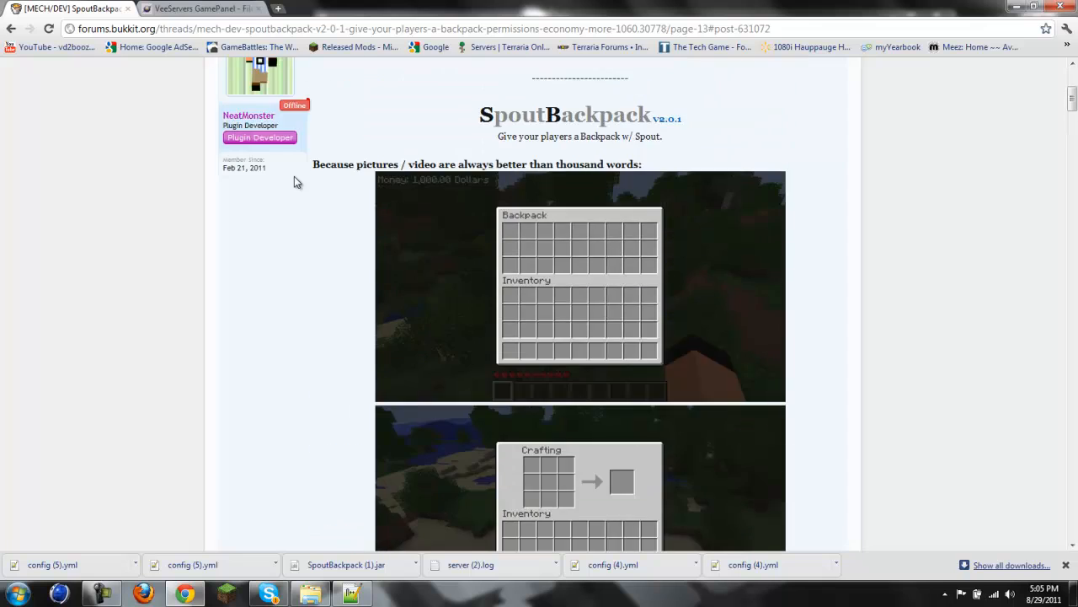
{"action": "scroll", "scroll_direction": "down", "scroll_amount": 3}
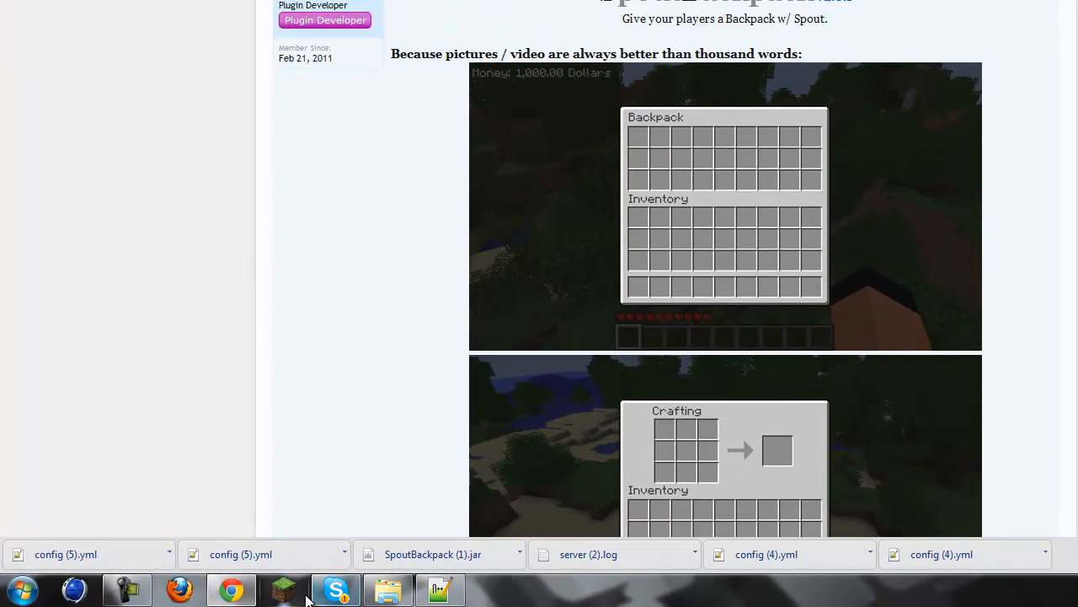
{"action": "left_click", "coordinate": [18, 590]}
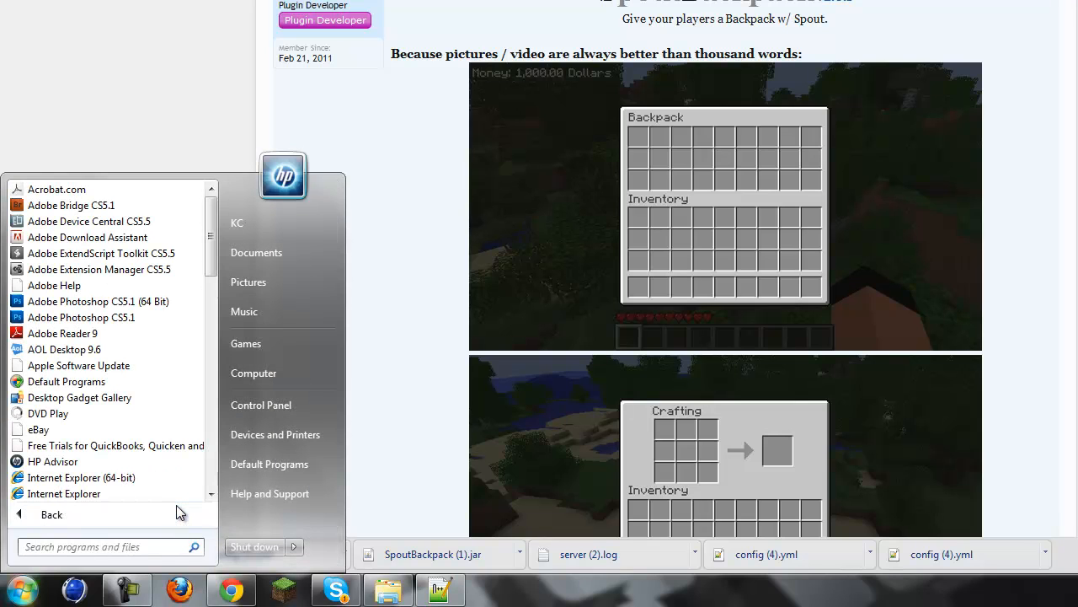
Search the Start menu for 'spo' and launch Spoutcraft to its Minecraft main menu
{"action": "type", "text": "spo"}
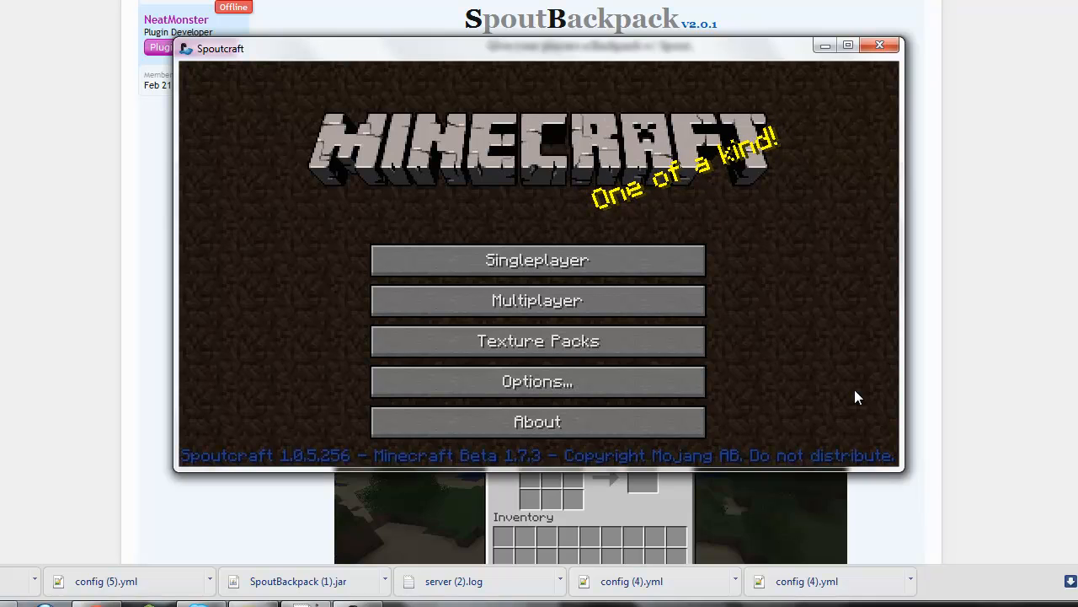
Join the multiplayer server and load into its world beside the sugar cane field
{"action": "left_click", "coordinate": [536, 299]}
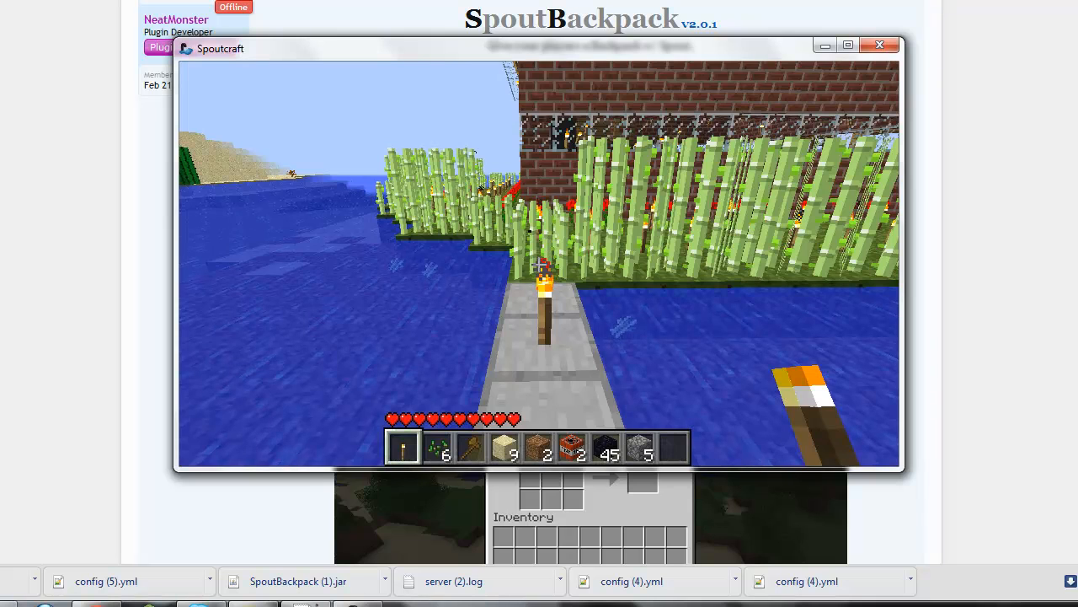
{"action": "key", "text": "Escape"}
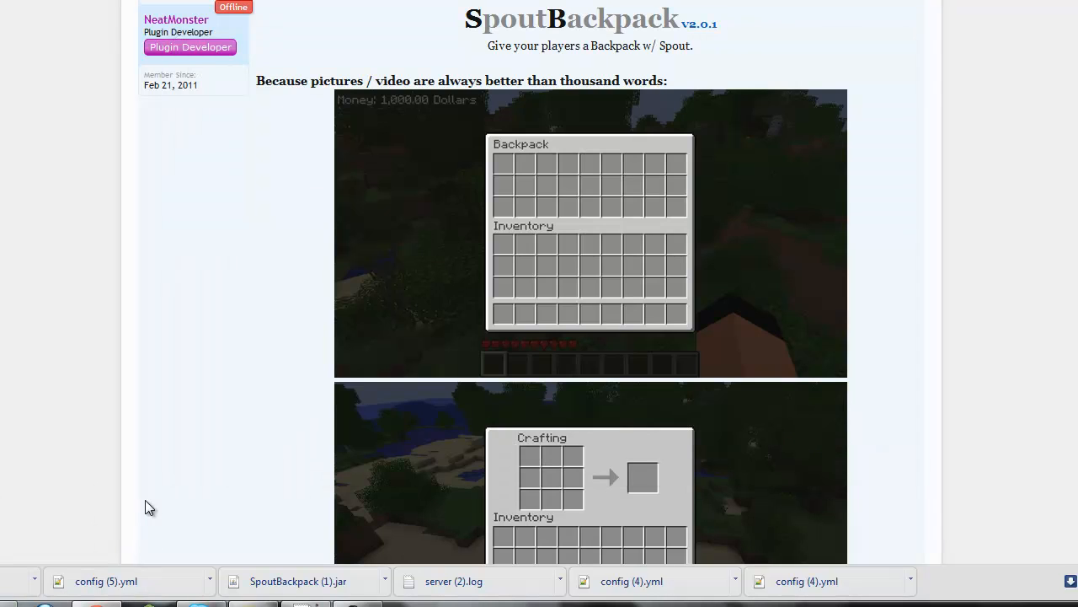
Look past the thread's install video and features list, then return to its title
{"action": "scroll", "scroll_direction": "down", "scroll_amount": 3}
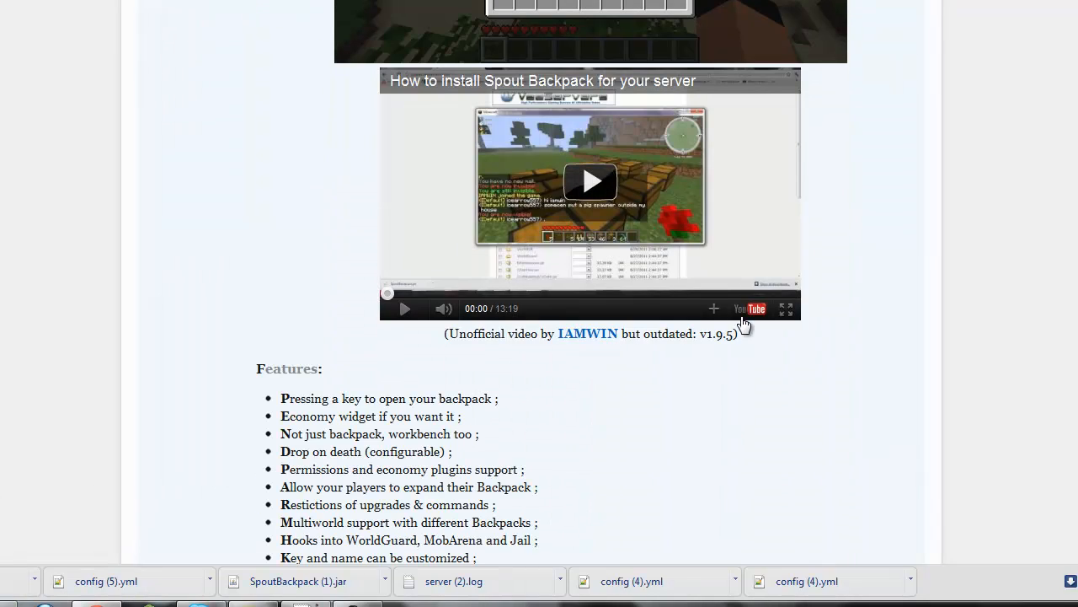
{"action": "mouse_move", "coordinate": [762, 347]}
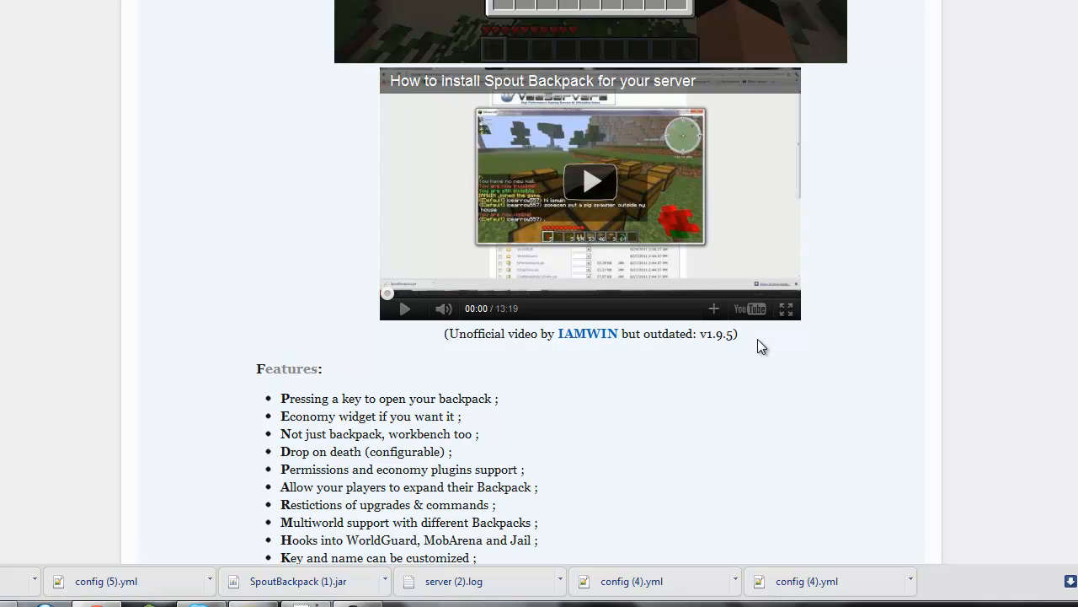
{"action": "scroll", "scroll_direction": "up", "scroll_amount": 3}
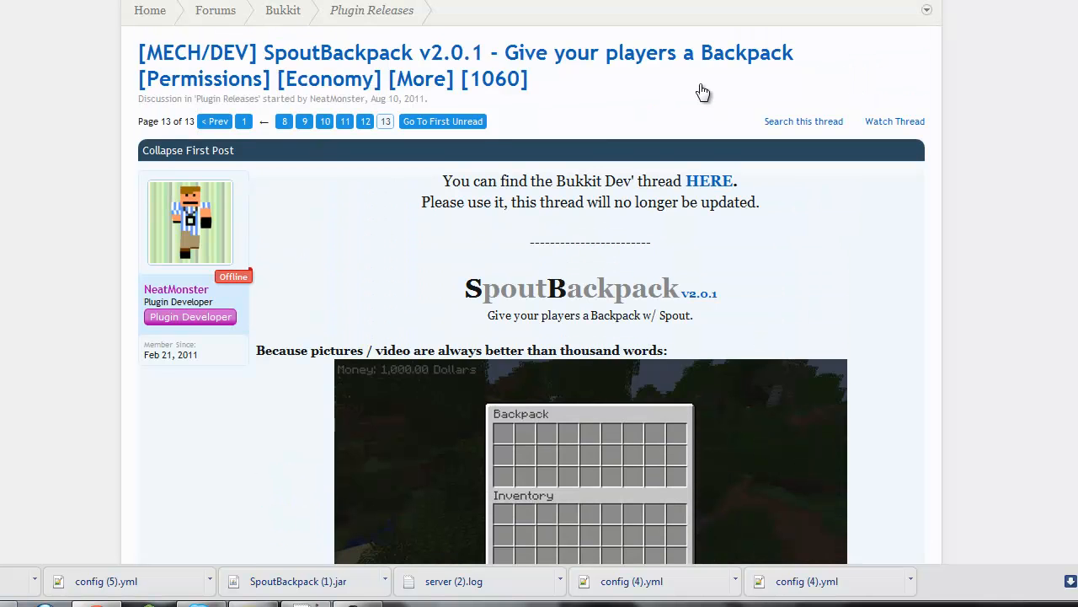